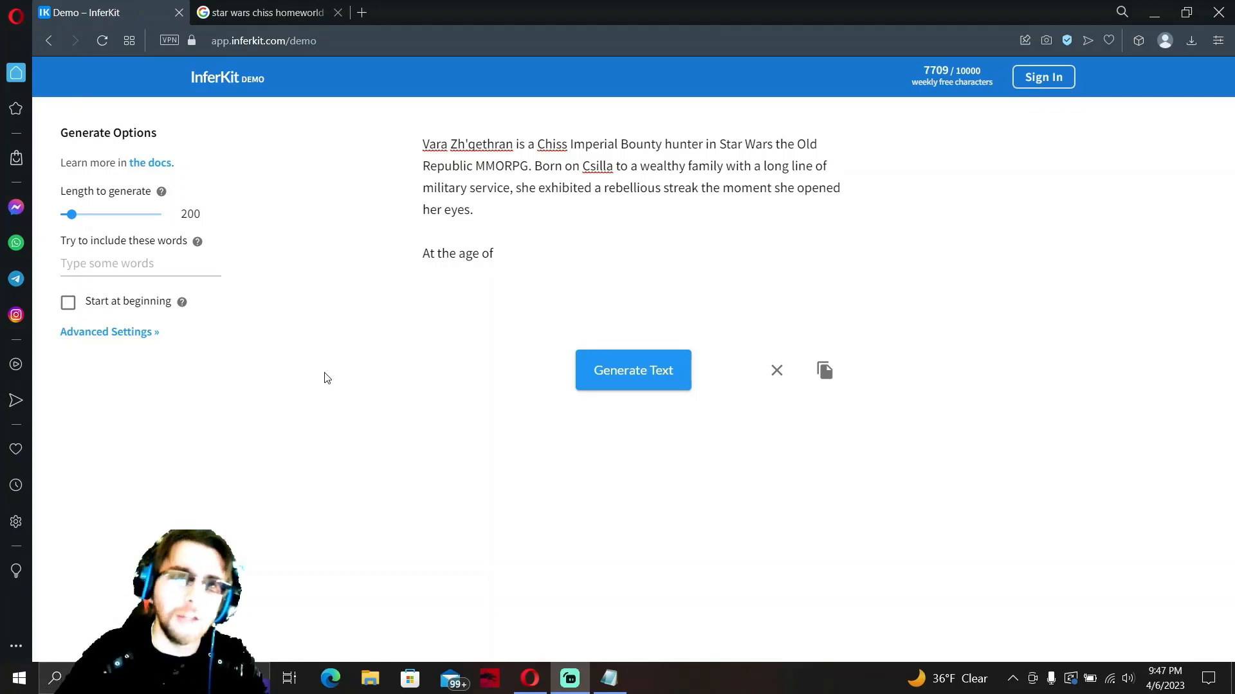
{"action": "mouse_move", "coordinate": [329, 379]}
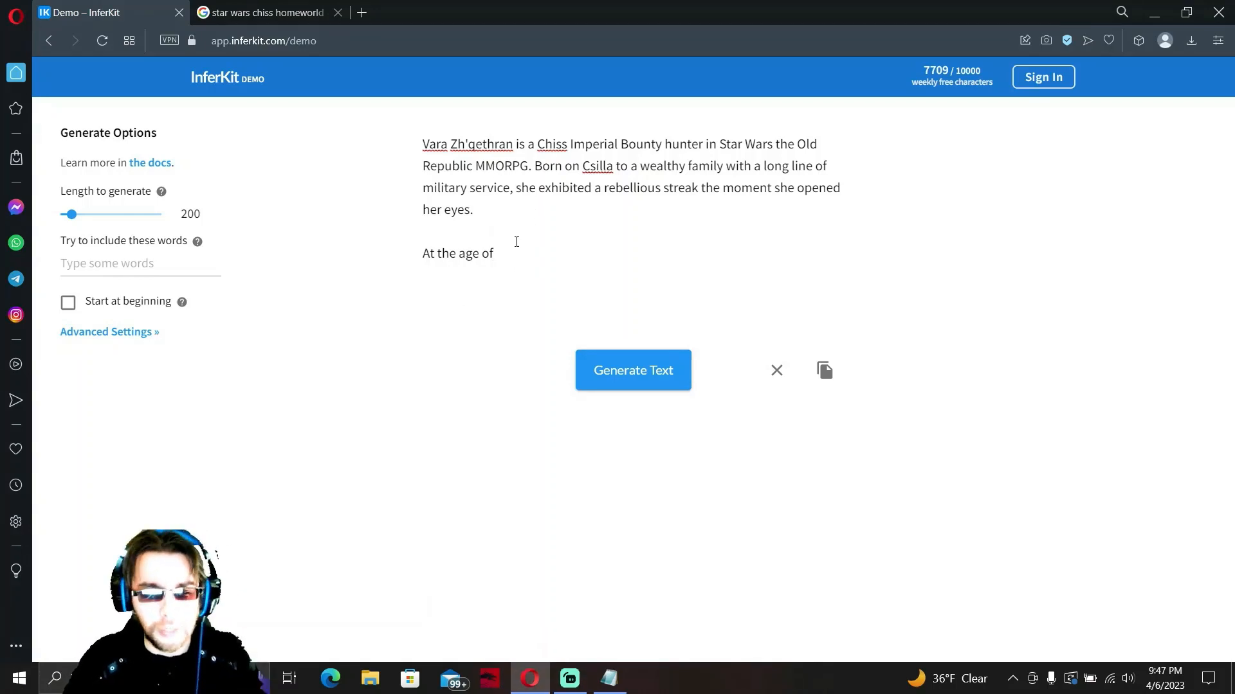
Begin the second paragraph with "At the age of 6," as the prompt for continuation.
{"action": "type", "text": "6,"}
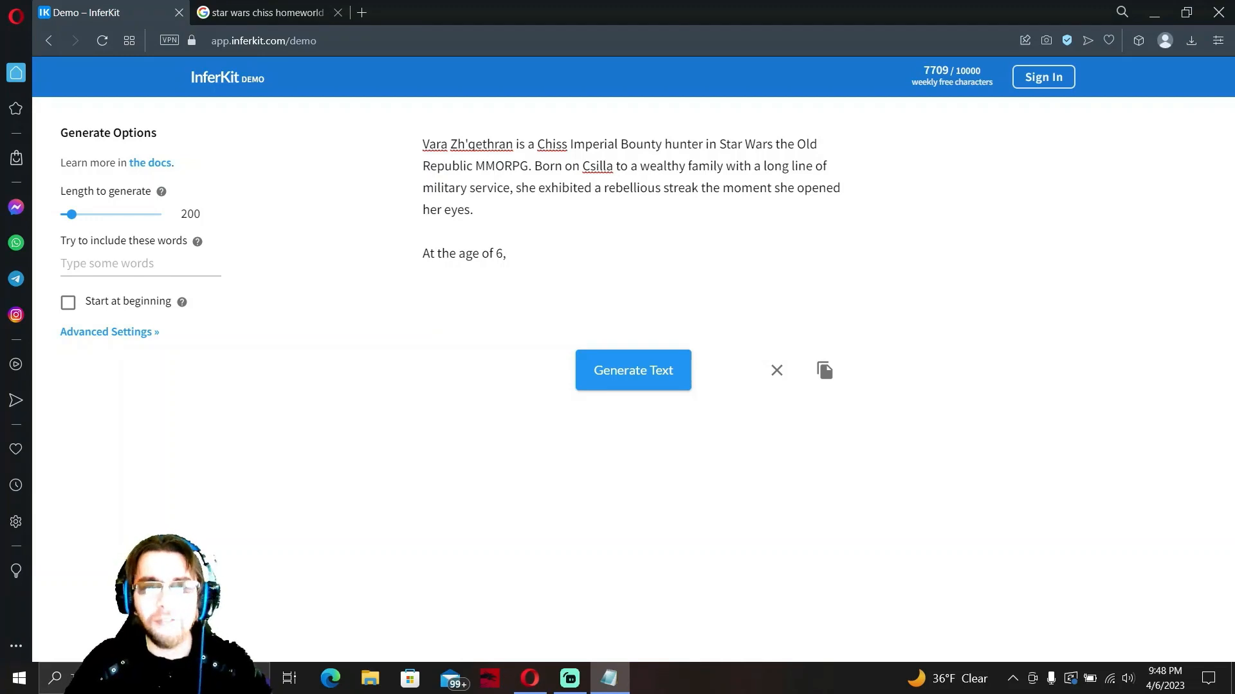
{"action": "mouse_move", "coordinate": [133, 306]}
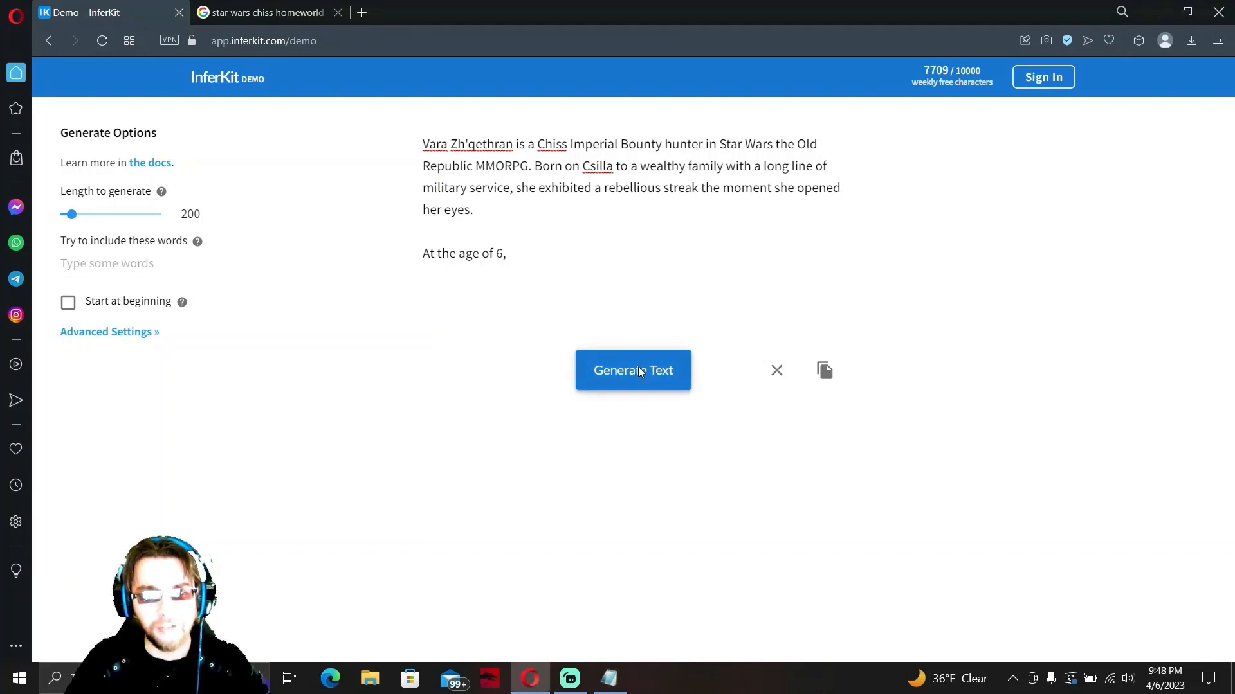
Let the AI finish the age-6 paragraph about joining the Marr Kas, stopping once enough is written.
{"action": "left_click", "coordinate": [633, 370]}
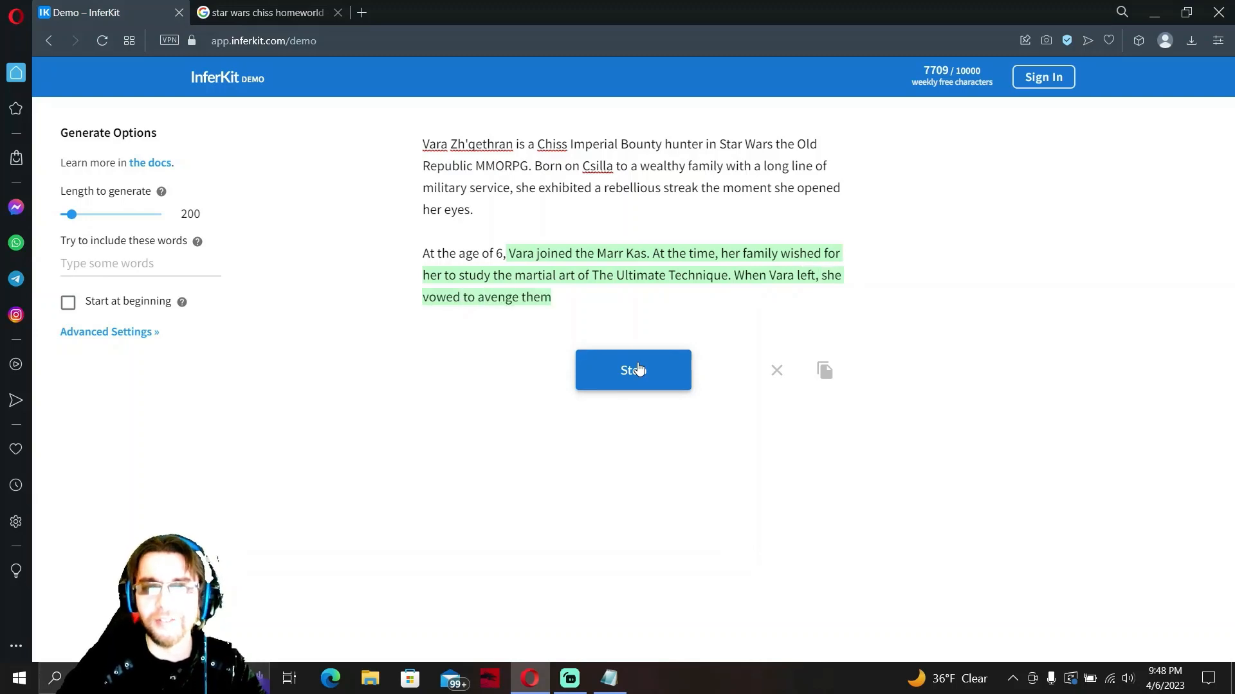
{"action": "left_click", "coordinate": [633, 370]}
{"action": "type", "text": "Many years later, Vara is now"}
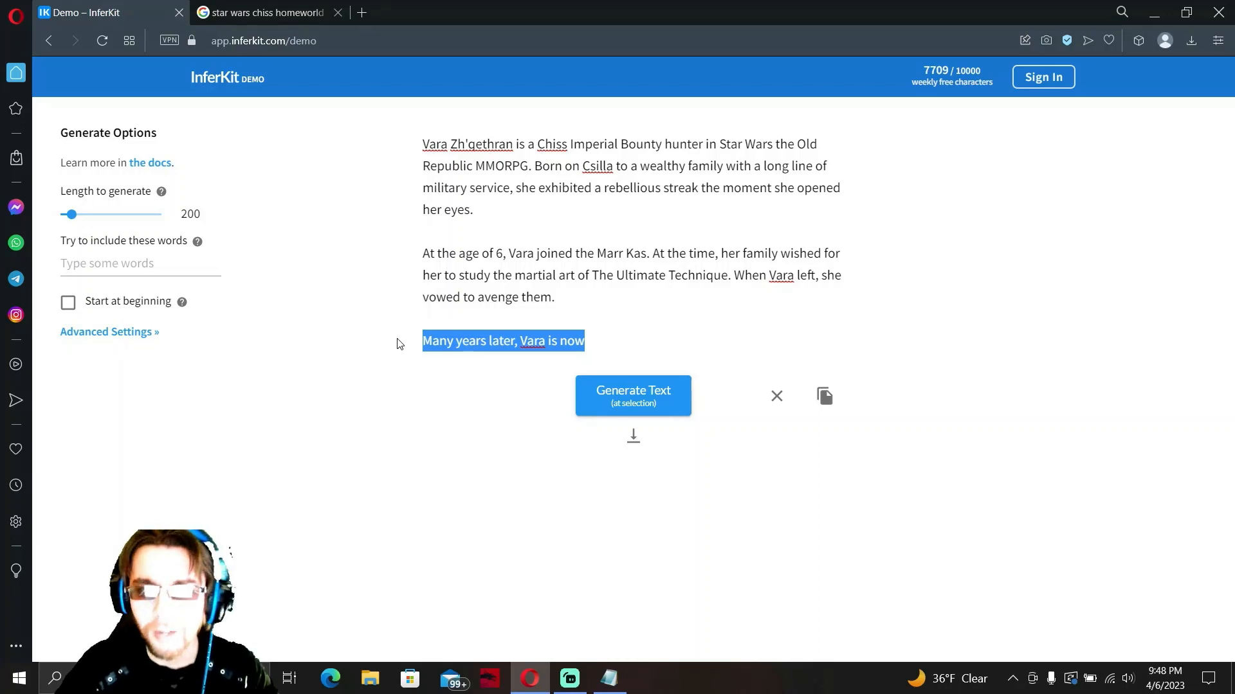
Start a third paragraph reading "At the age of 12,".
{"action": "type", "text": "12"}
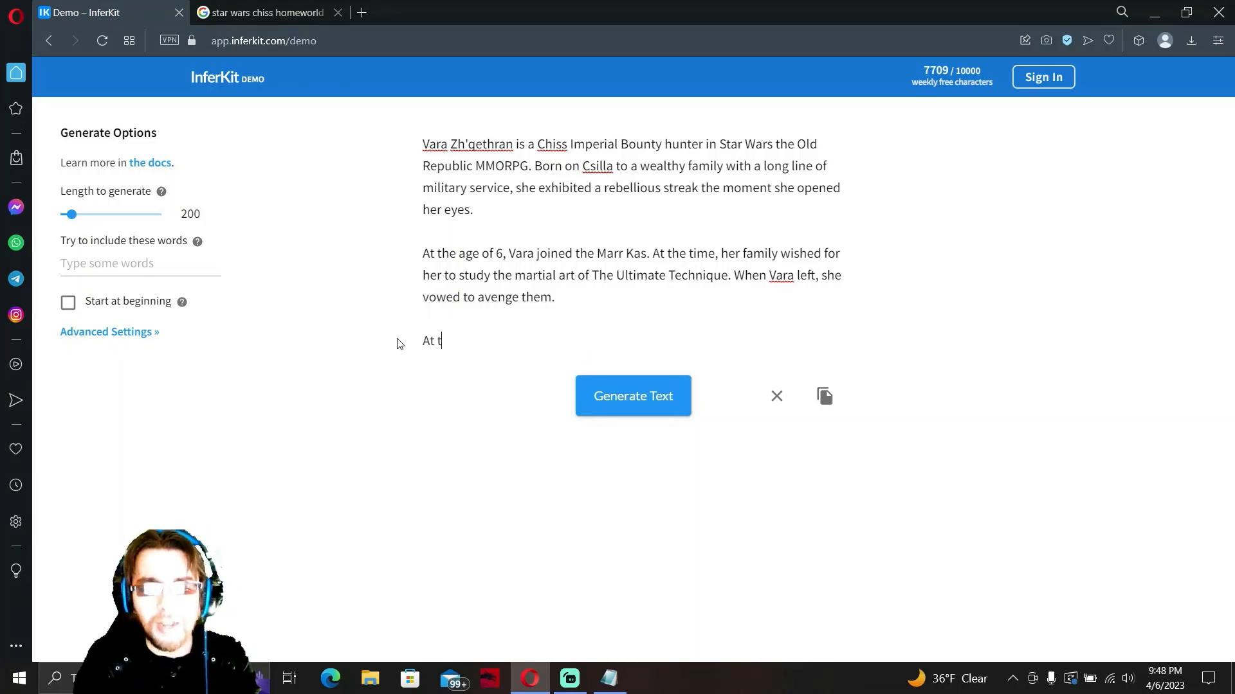
{"action": "type", "text": "he age of 12"}
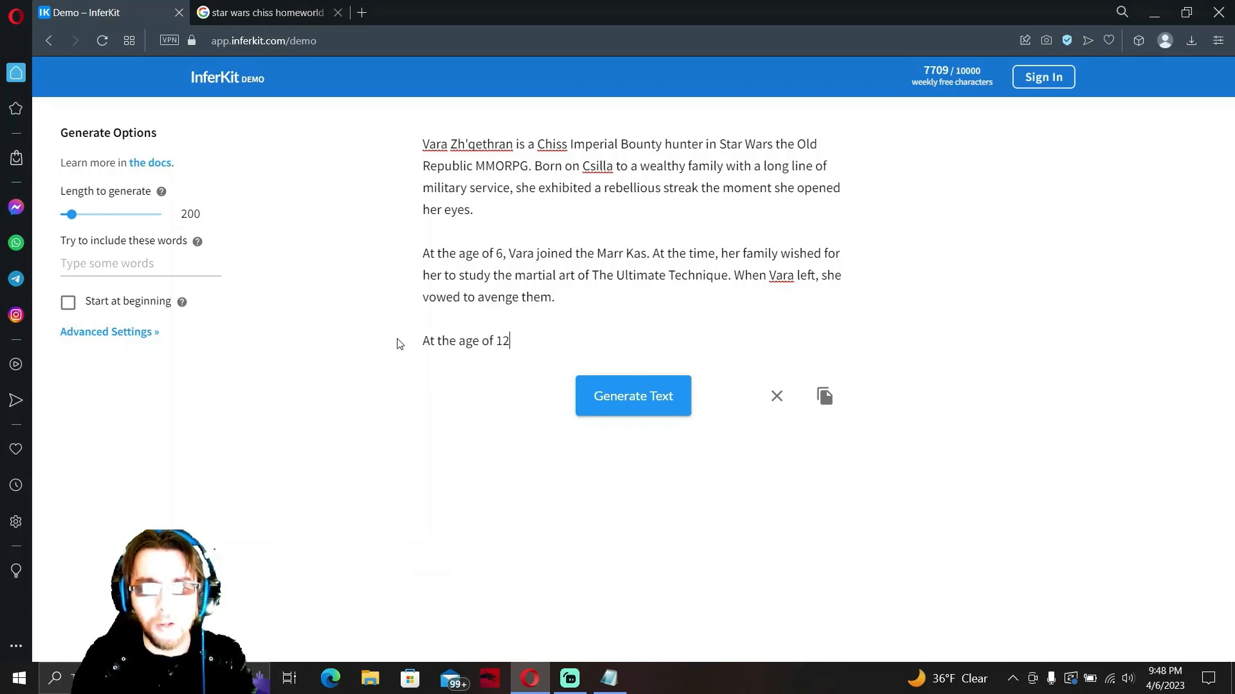
{"action": "type", "text": ","}
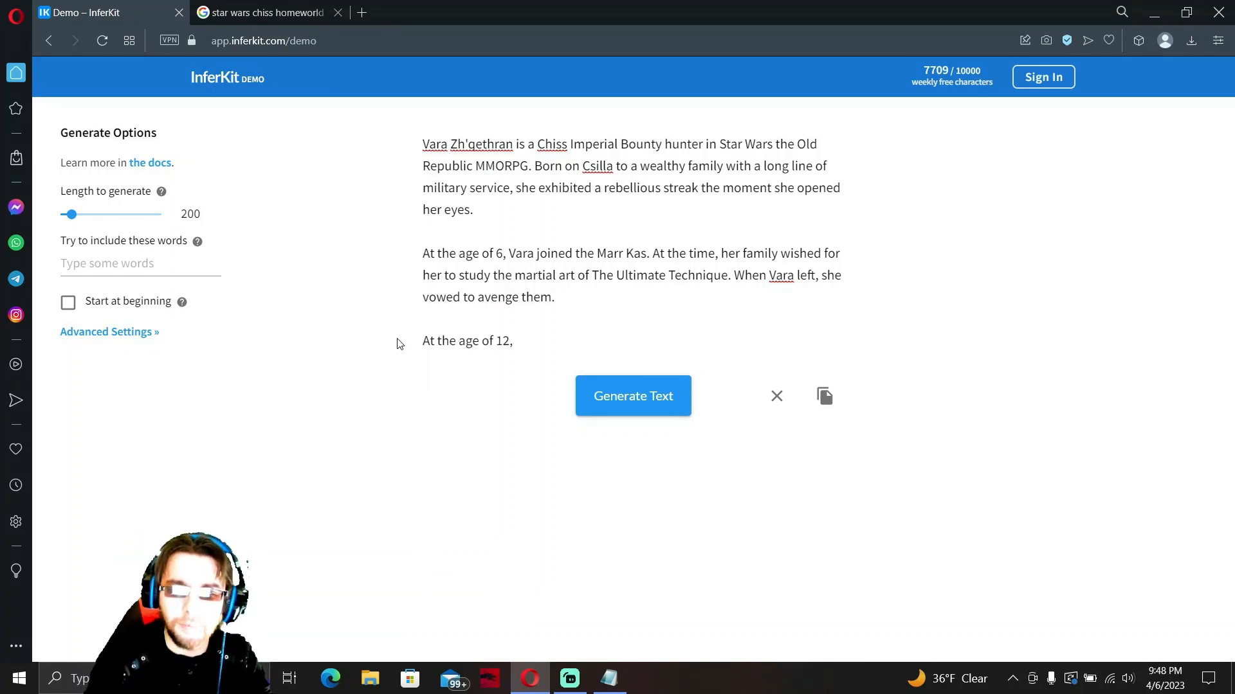
Generate the age-12 paragraph up to the Jedi Order and remove the unfinished reputation sentence.
{"action": "left_click", "coordinate": [633, 396]}
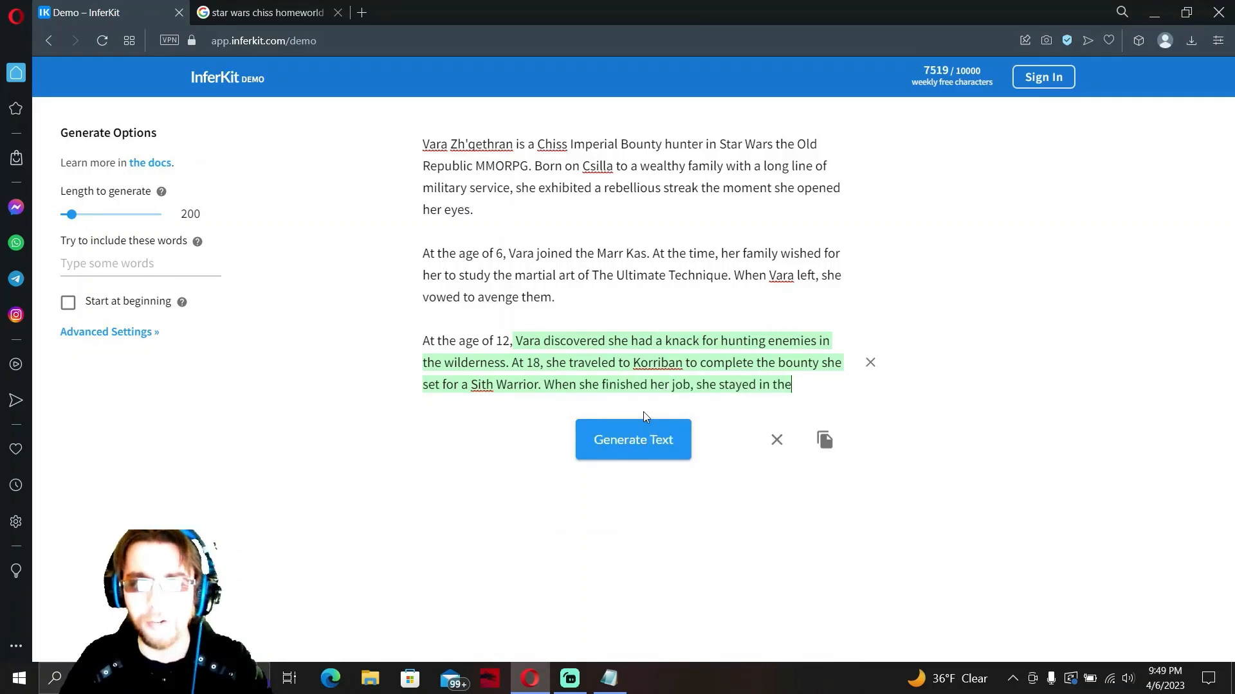
{"action": "left_click", "coordinate": [633, 440]}
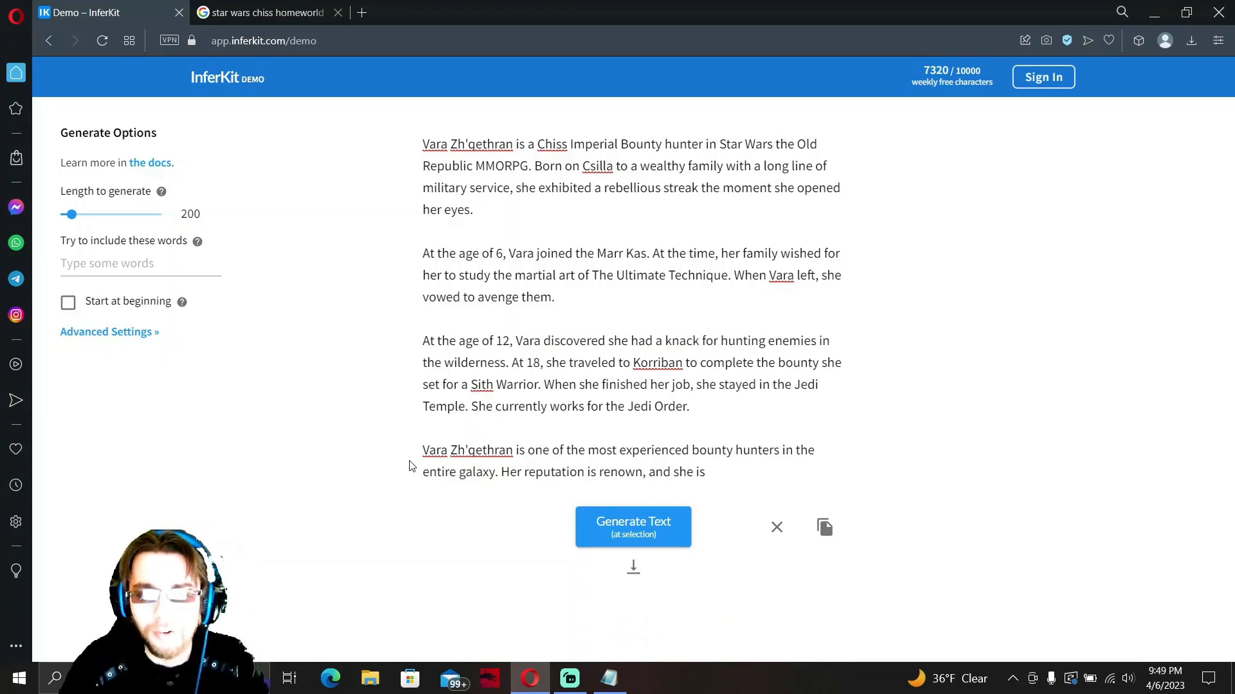
{"action": "left_click_drag", "start_coordinate": [457, 472], "coordinate": [706, 472]}
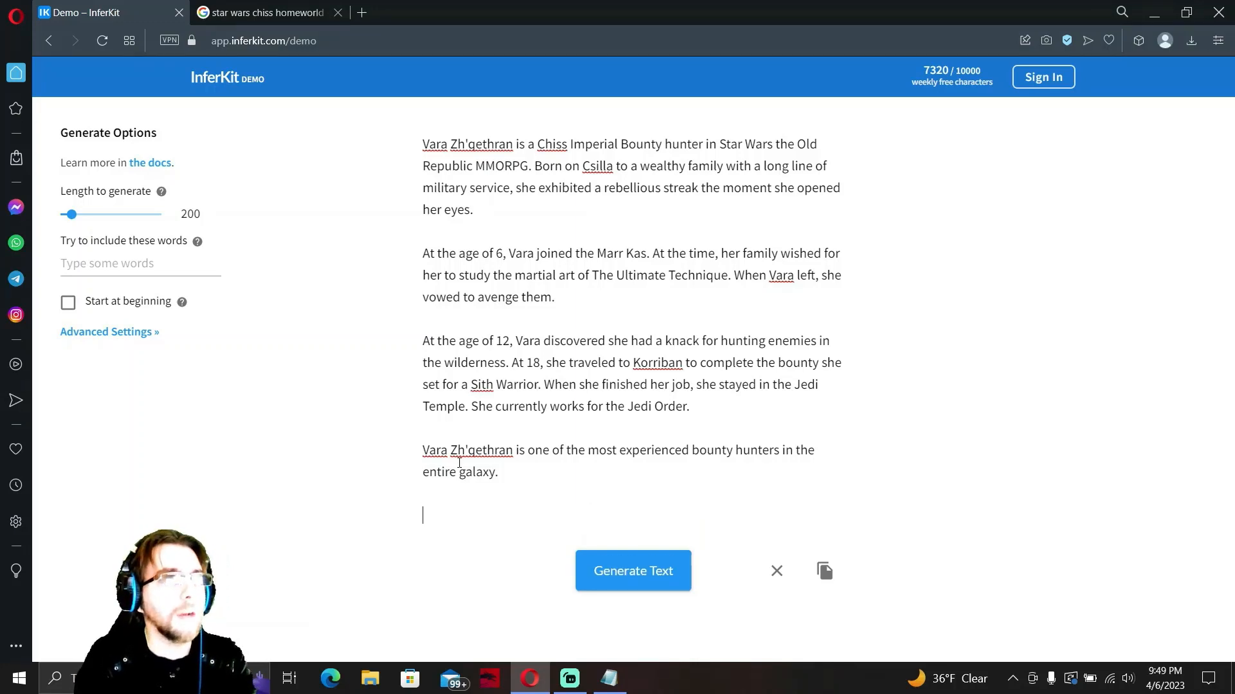
Prompt "Vara likes" and have the AI write her blaster and lightsaber preferences.
{"action": "type", "text": "Vara likes"}
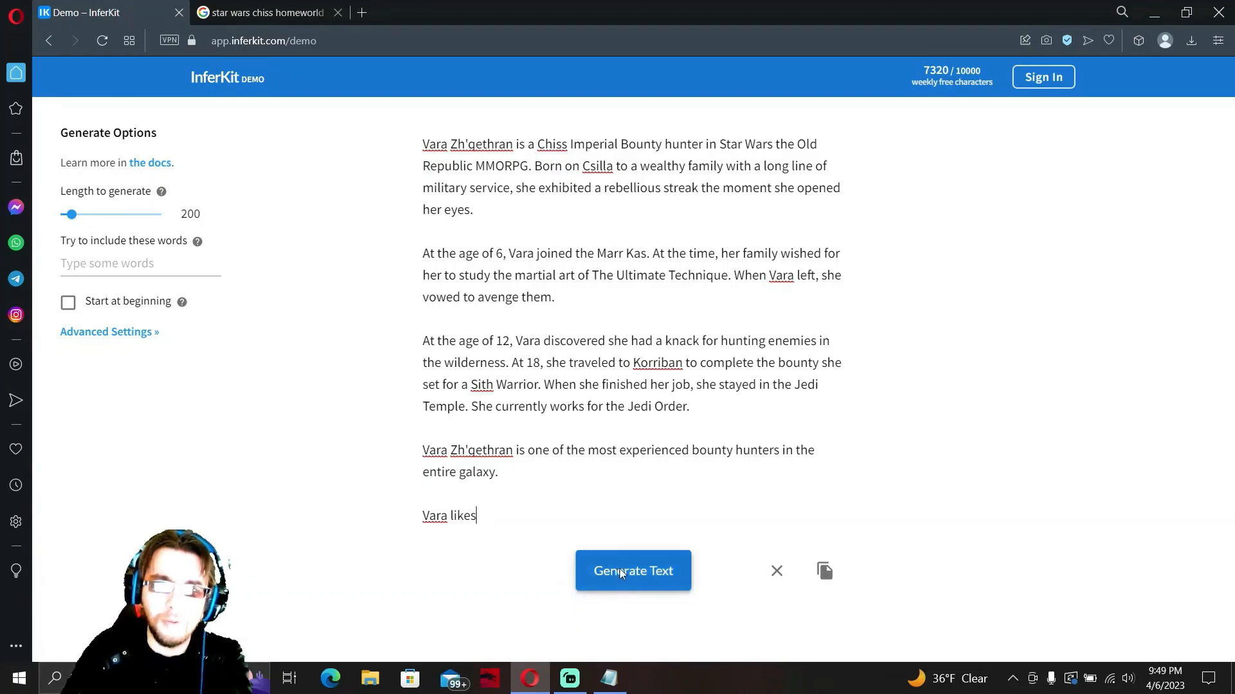
{"action": "left_click", "coordinate": [632, 571]}
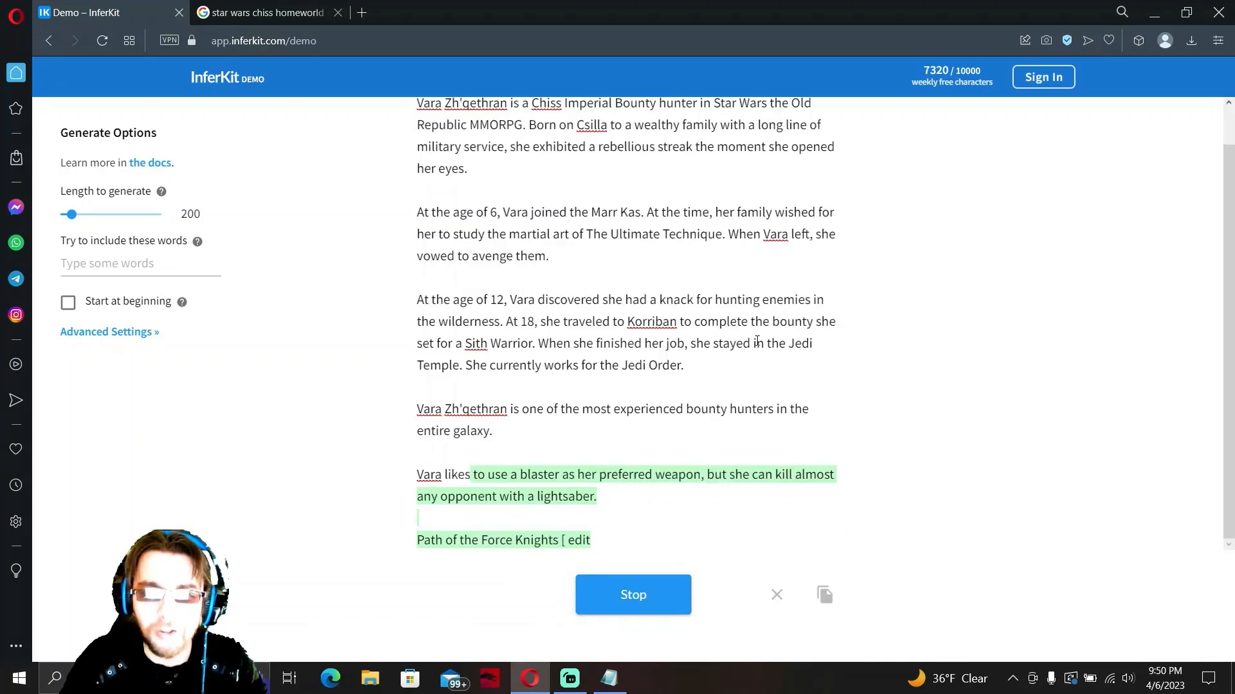
{"action": "scroll", "scroll_direction": "down", "scroll_amount": 3}
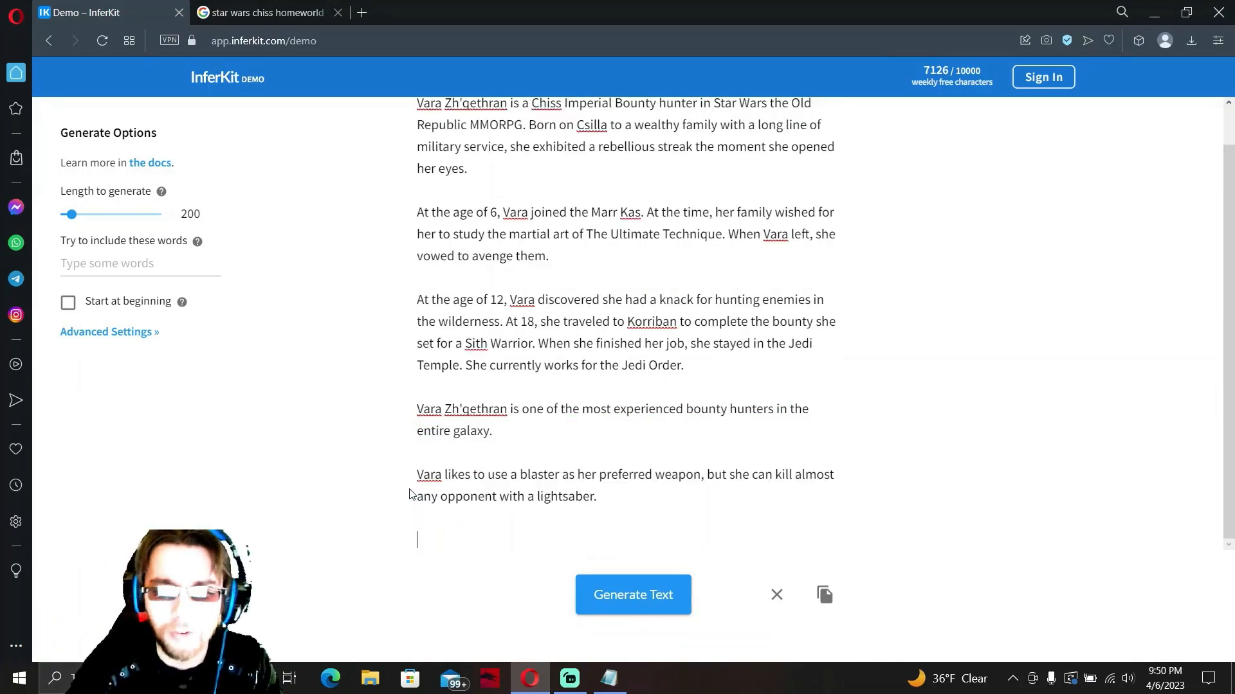
Continue after the lightsaber sentence with the cantina line and delete the dangling "has the Iowian" fragment.
{"action": "left_click", "coordinate": [599, 497]}
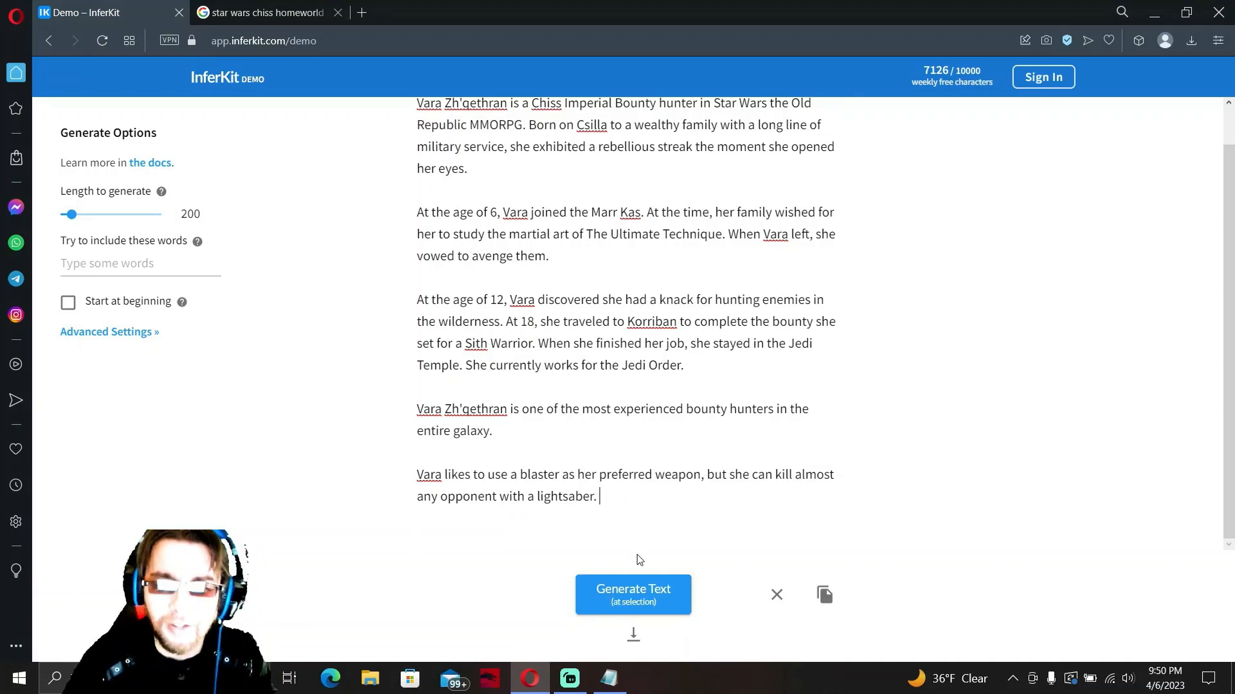
{"action": "left_click", "coordinate": [632, 594]}
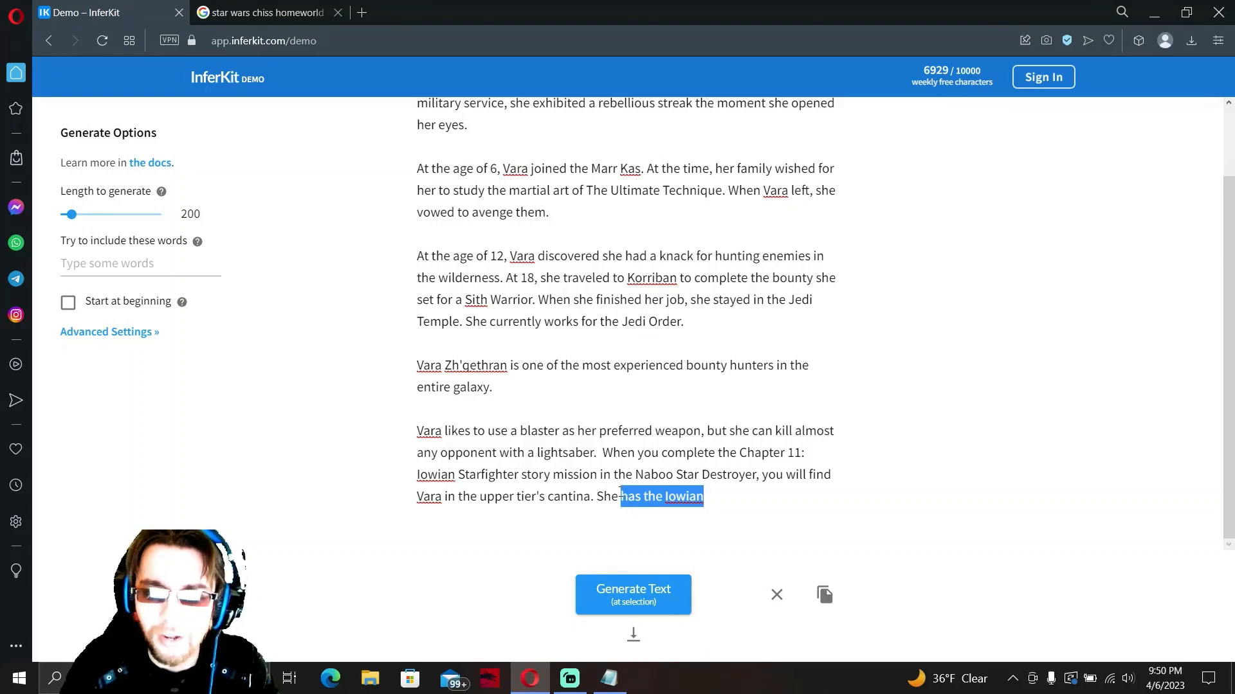
{"action": "left_click_drag", "start_coordinate": [623, 496], "coordinate": [595, 497]}
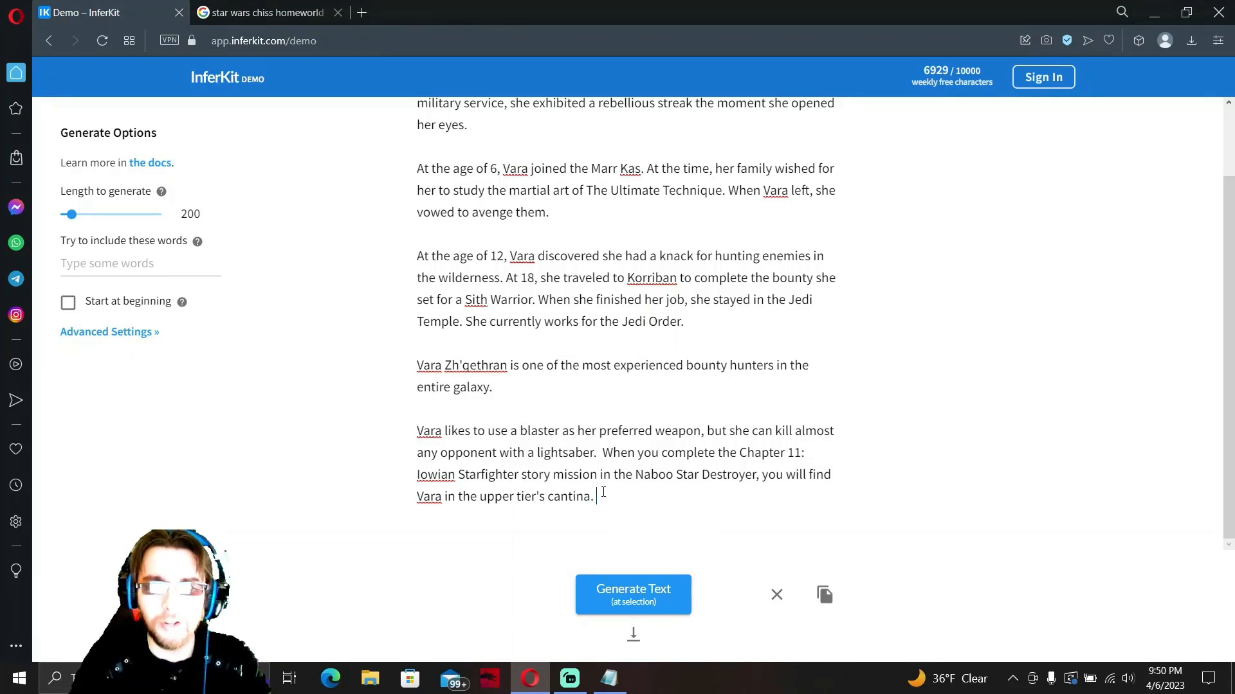
{"action": "mouse_move", "coordinate": [409, 344]}
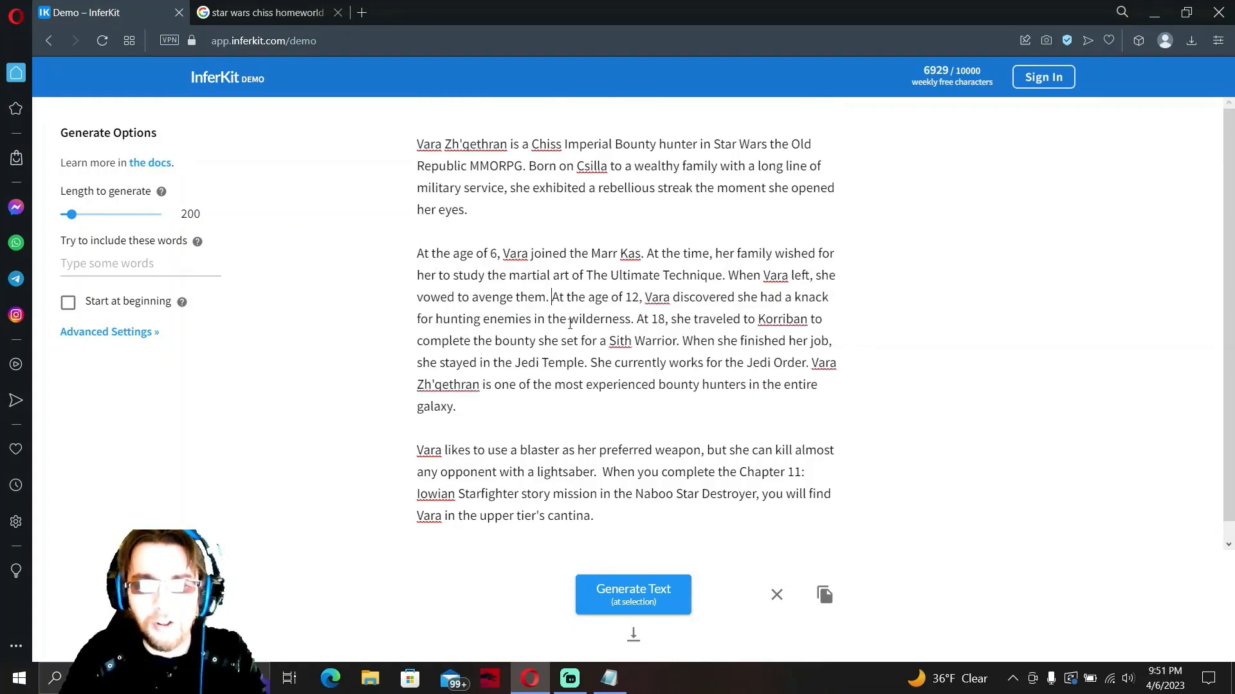
{"action": "mouse_move", "coordinate": [631, 536]}
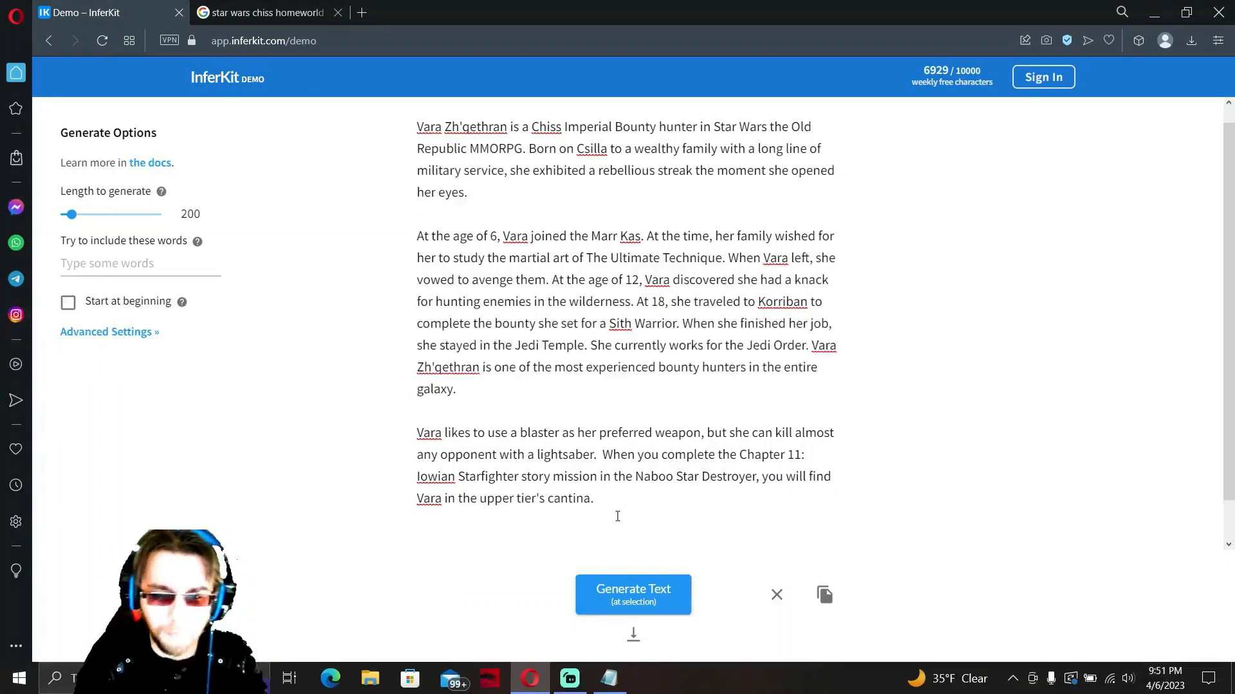
Prompt "She dislikes" and generate the sentence about her disliking male Jedi.
{"action": "type", "text": "She dis"}
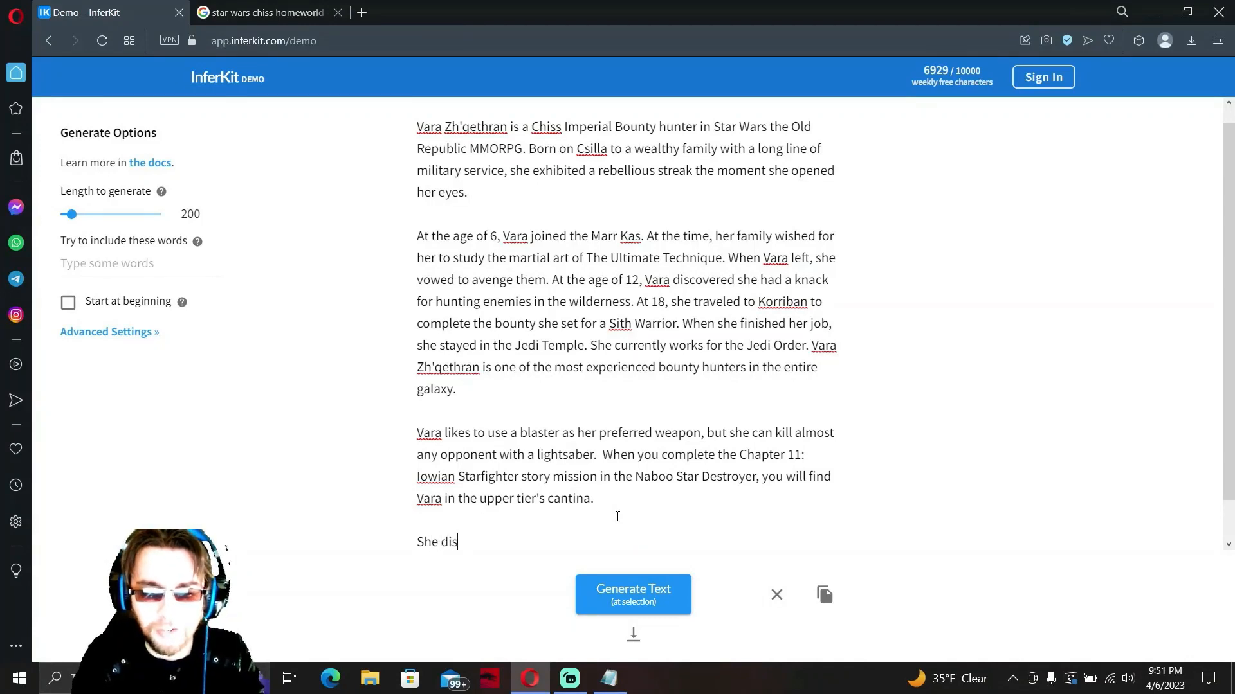
{"action": "type", "text": "likes"}
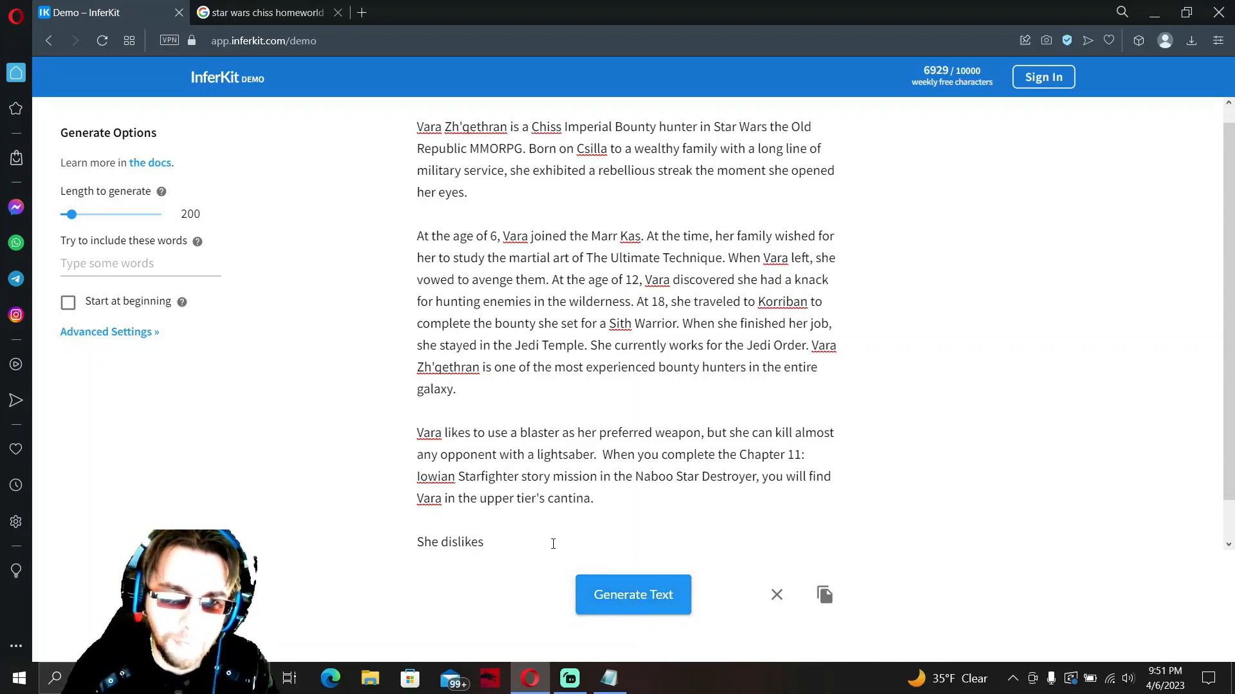
{"action": "mouse_move", "coordinate": [594, 607]}
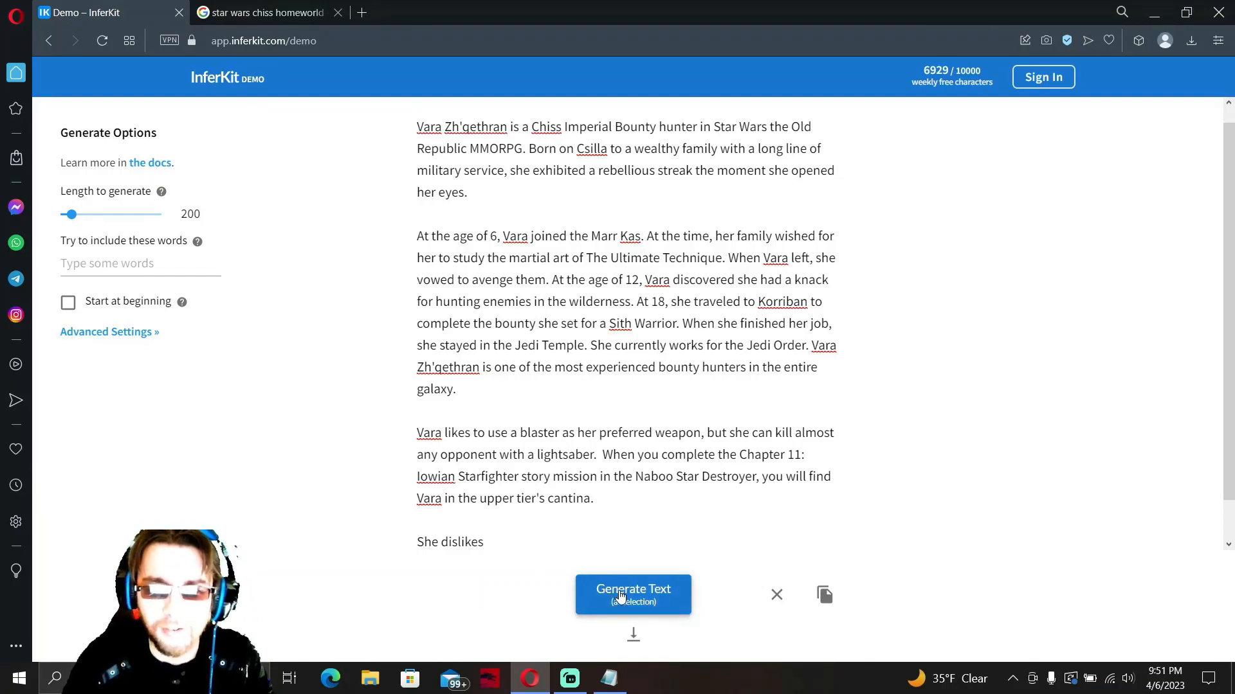
{"action": "left_click", "coordinate": [633, 594]}
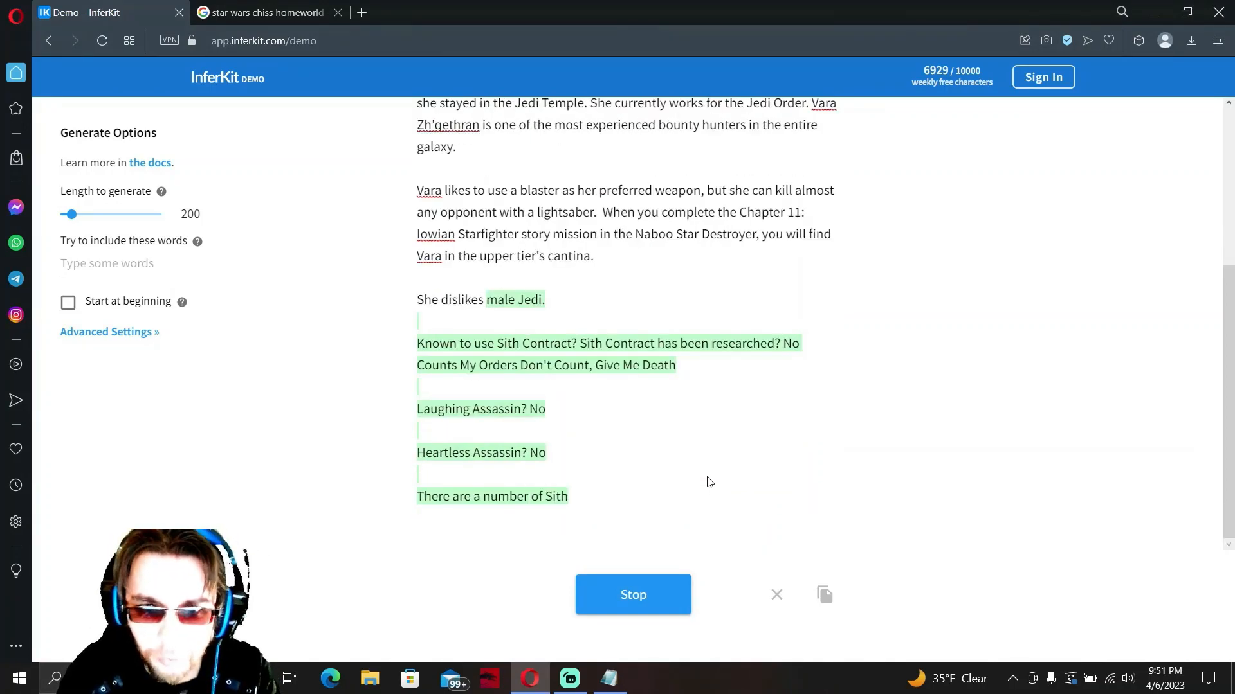
{"action": "left_click", "coordinate": [633, 594]}
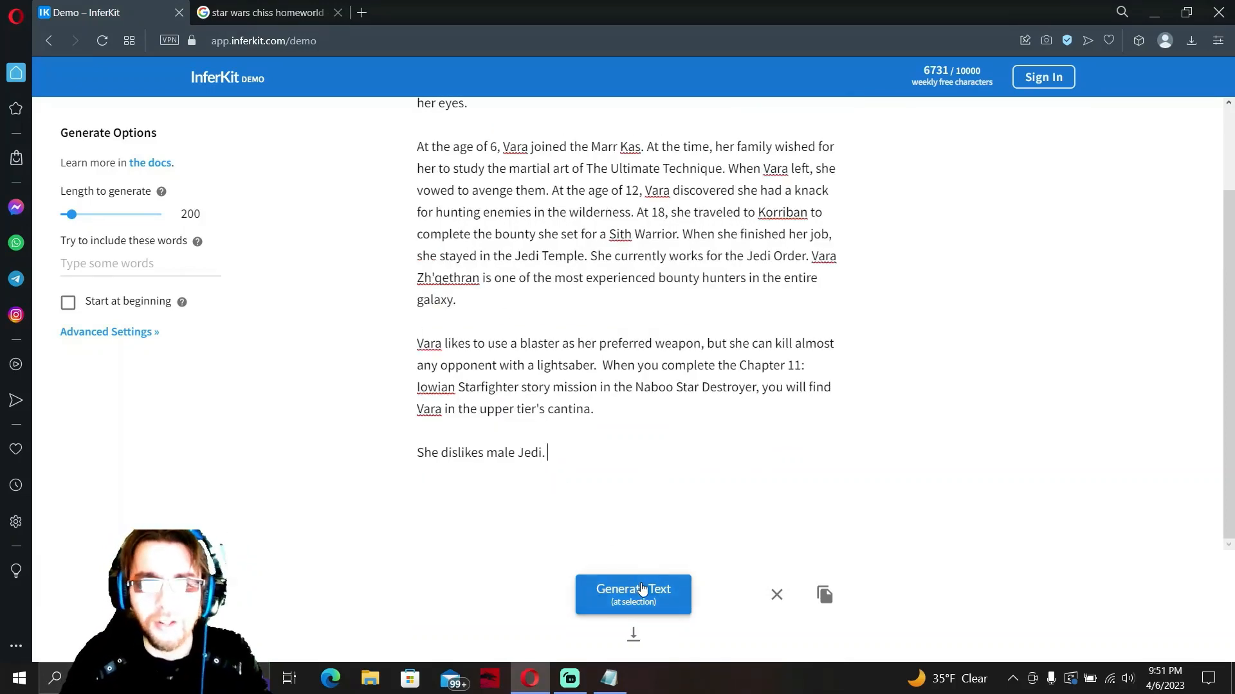
Generate further lines ending that she prefers working solo and does poorly in groups.
{"action": "left_click", "coordinate": [632, 594]}
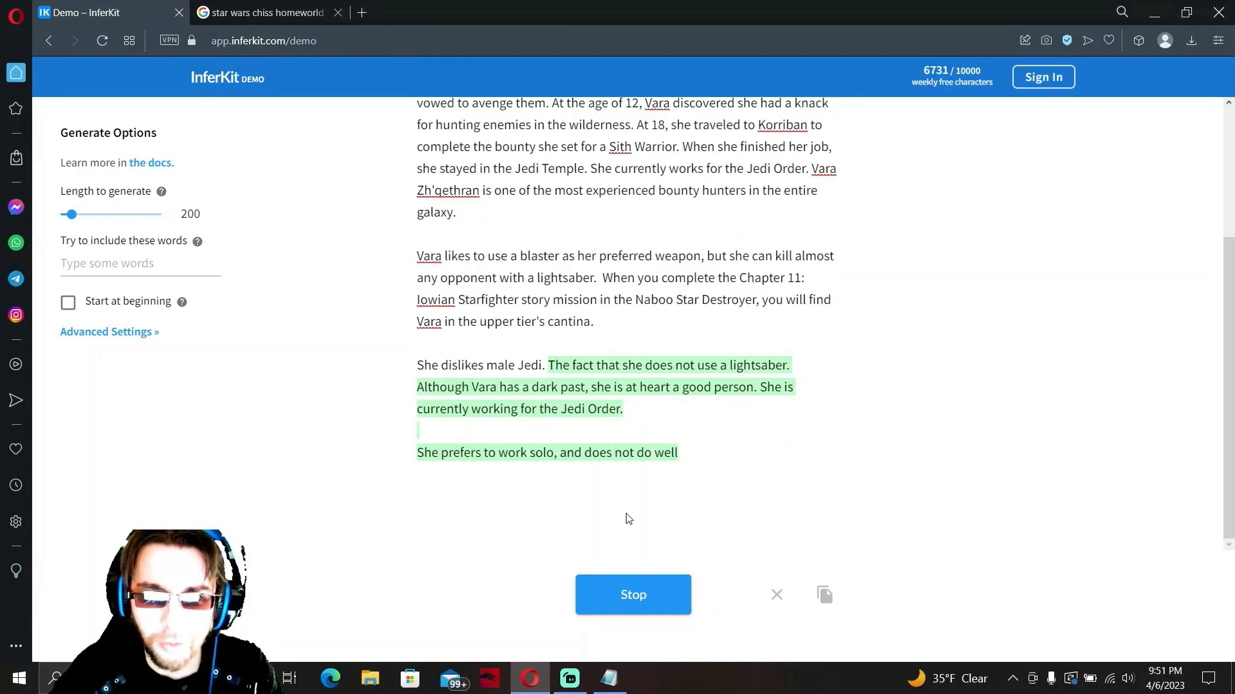
{"action": "left_click", "coordinate": [633, 594]}
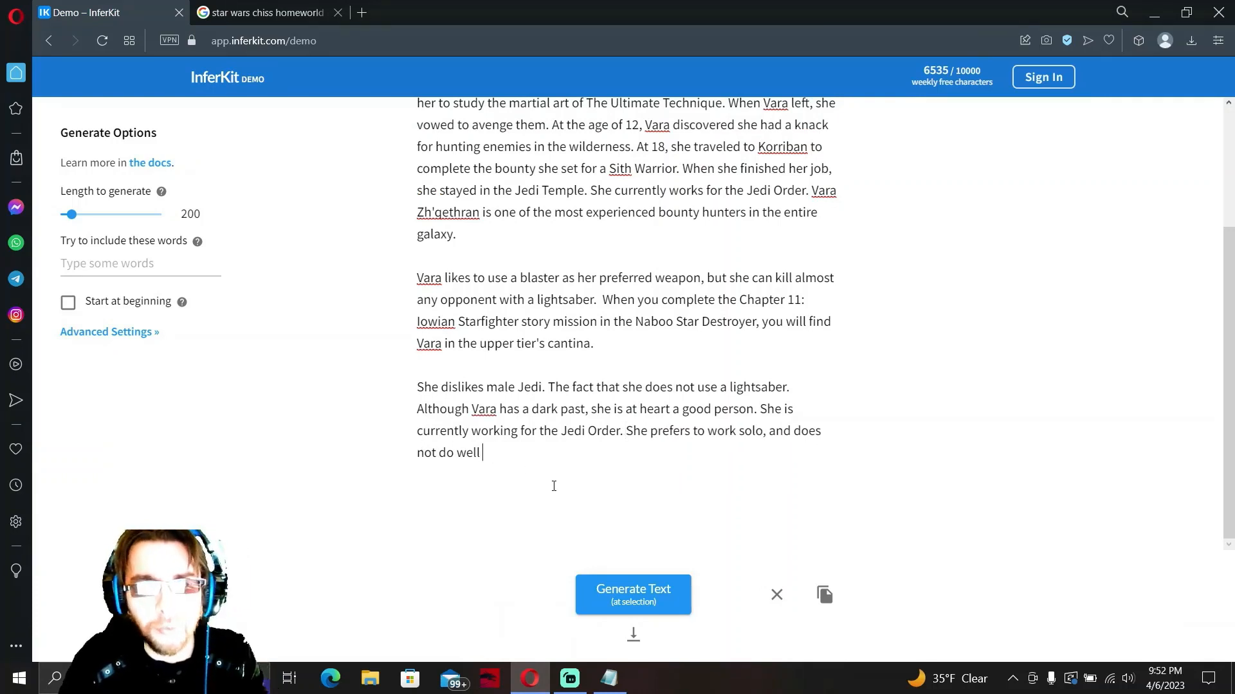
{"action": "left_click", "coordinate": [633, 594]}
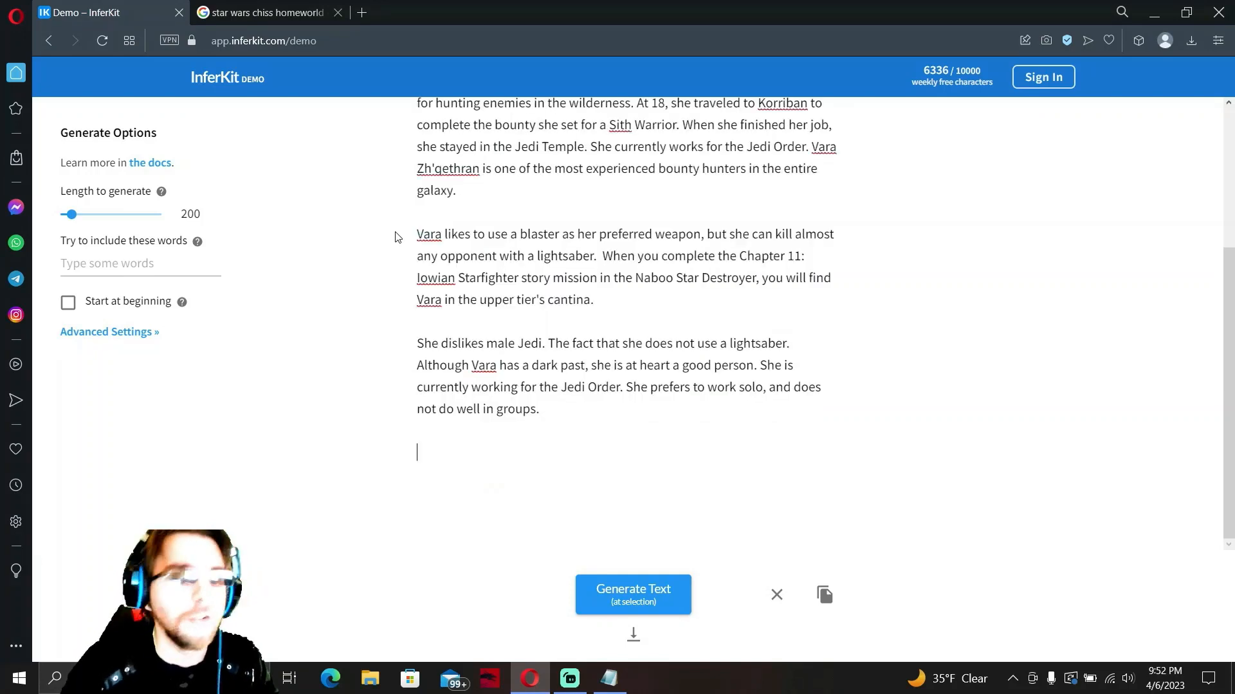
Prompt "Her personal achievements include" and have the AI list her achievements.
{"action": "type", "text": "Her personal achi"}
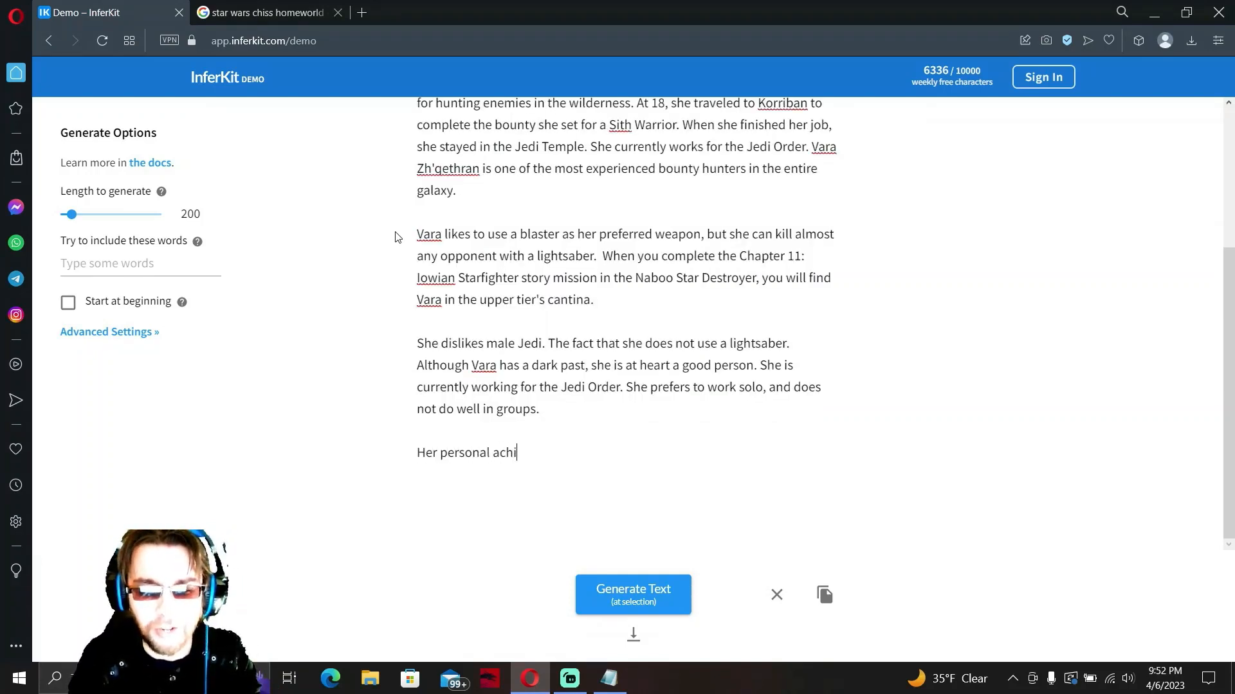
{"action": "type", "text": "eveme"}
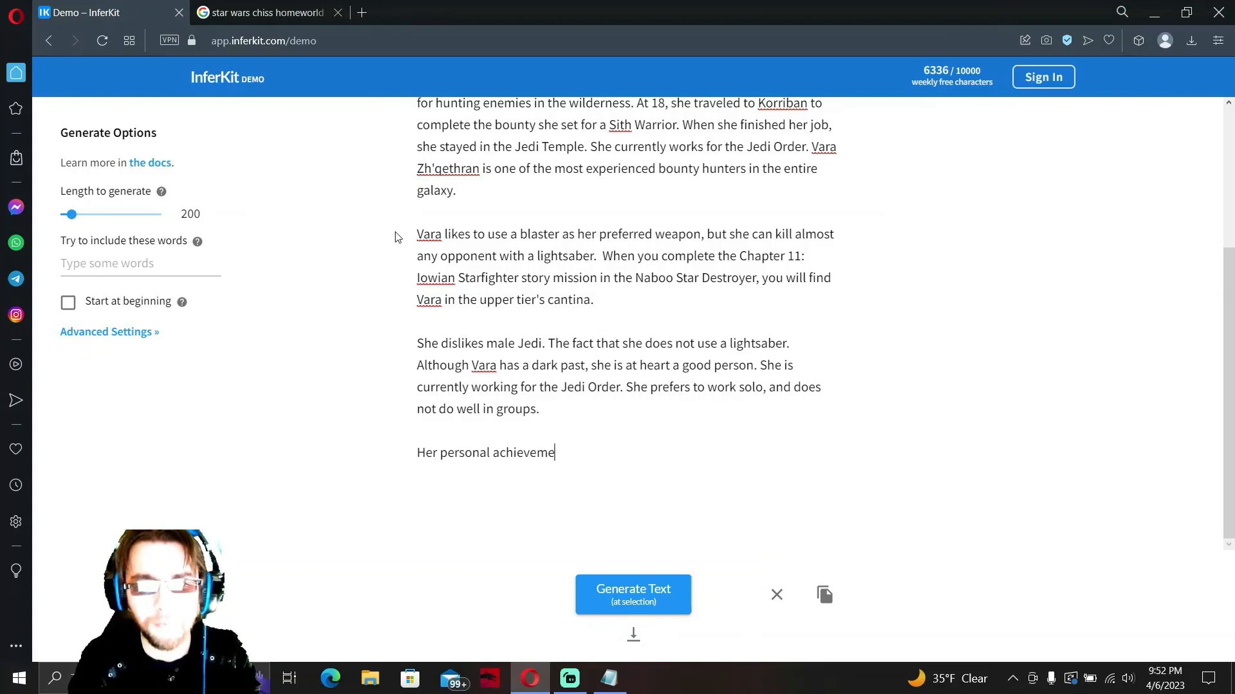
{"action": "type", "text": "nts include"}
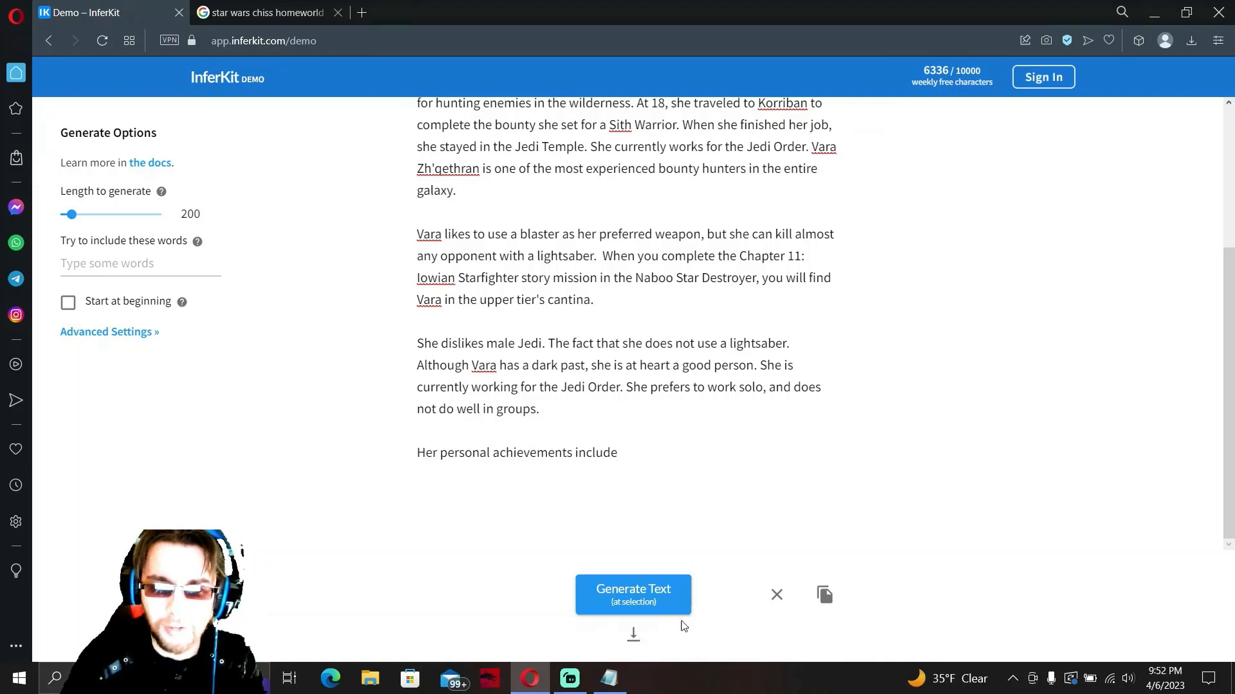
{"action": "left_click", "coordinate": [633, 594]}
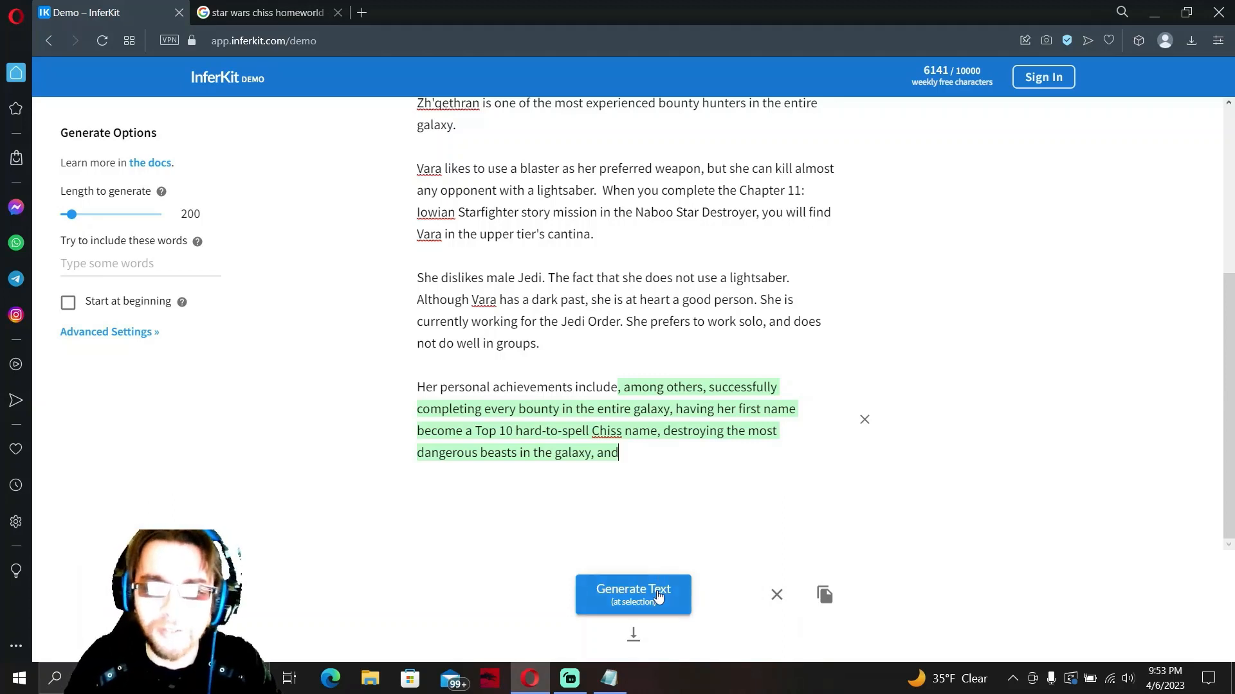
Extend the list to the Heroic Female Rebel Fighter title and remove the stray trailing lines.
{"action": "left_click", "coordinate": [633, 594]}
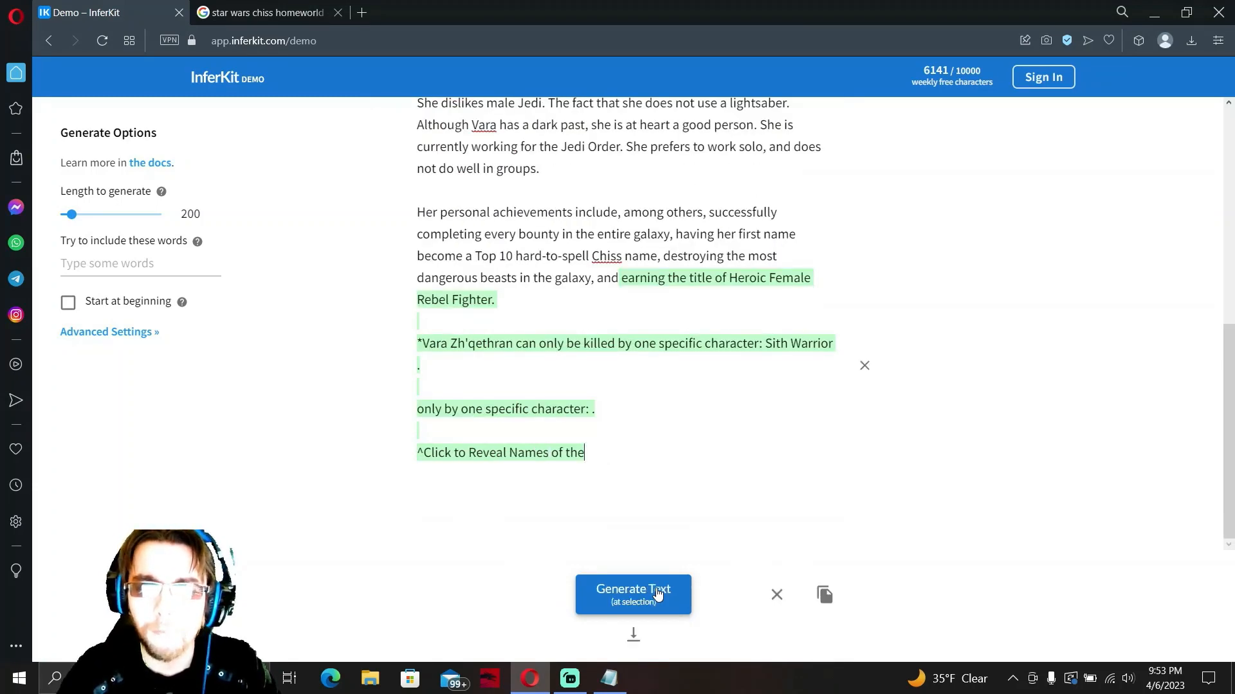
{"action": "left_click", "coordinate": [633, 594]}
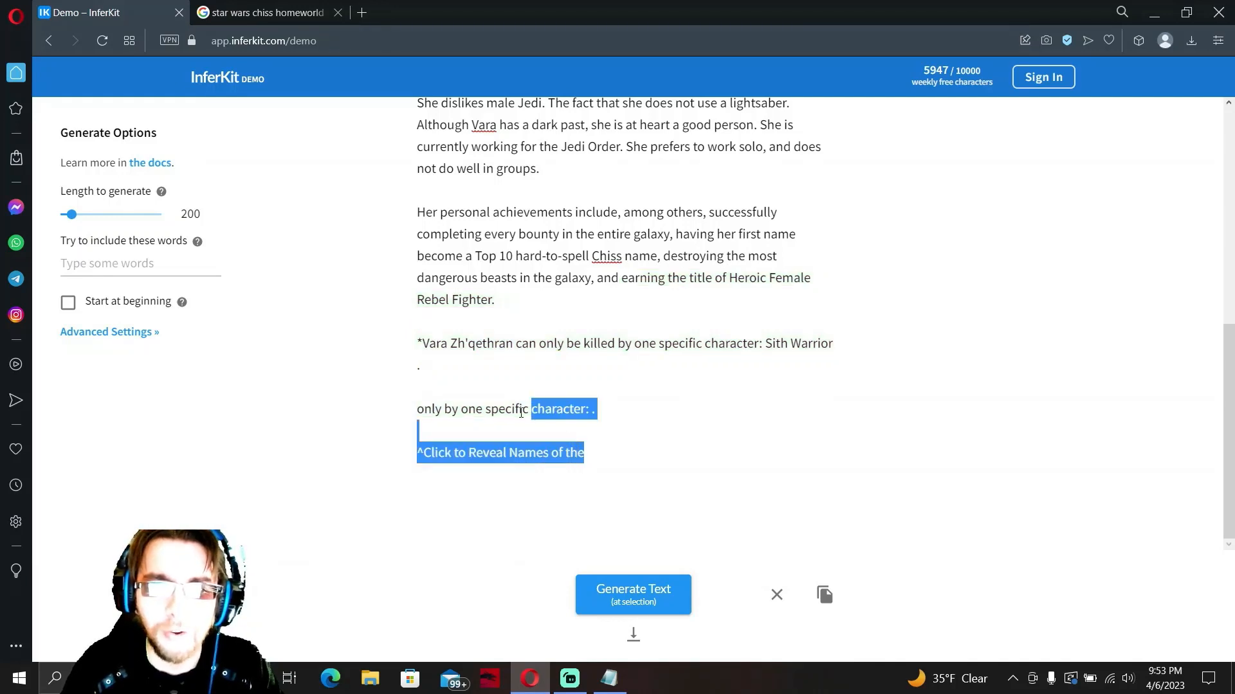
{"action": "left_click_drag", "start_coordinate": [520, 409], "coordinate": [416, 343]}
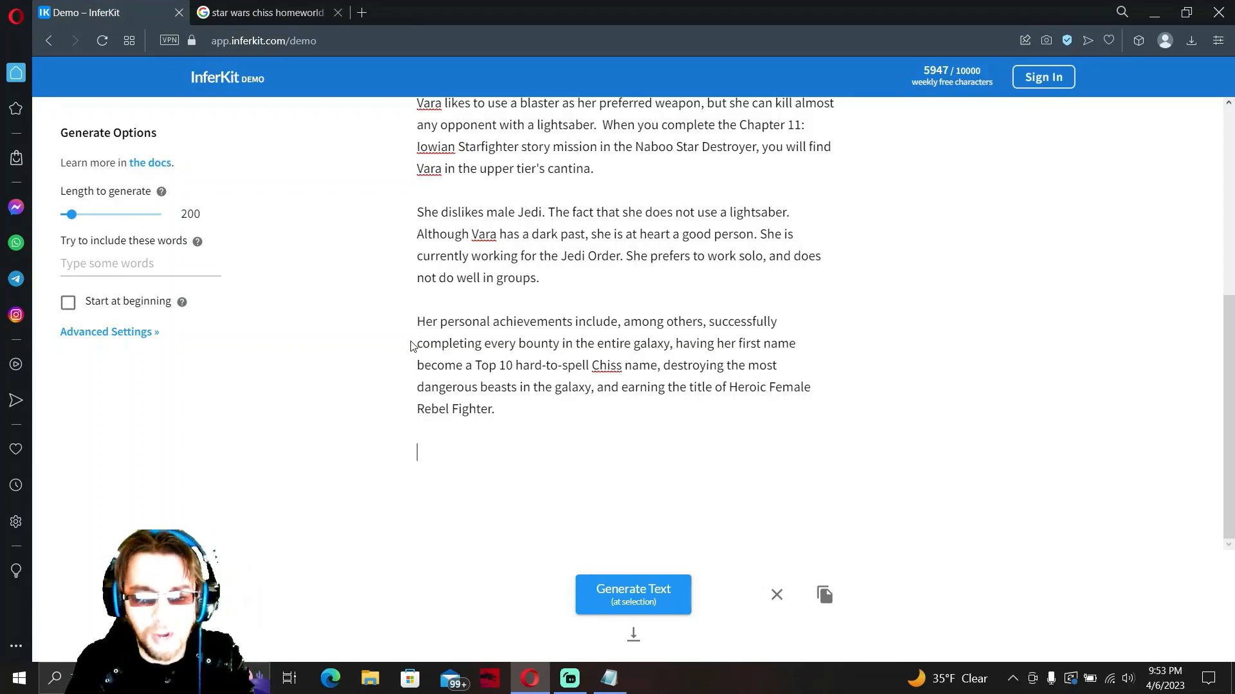
{"action": "type", "text": "A"}
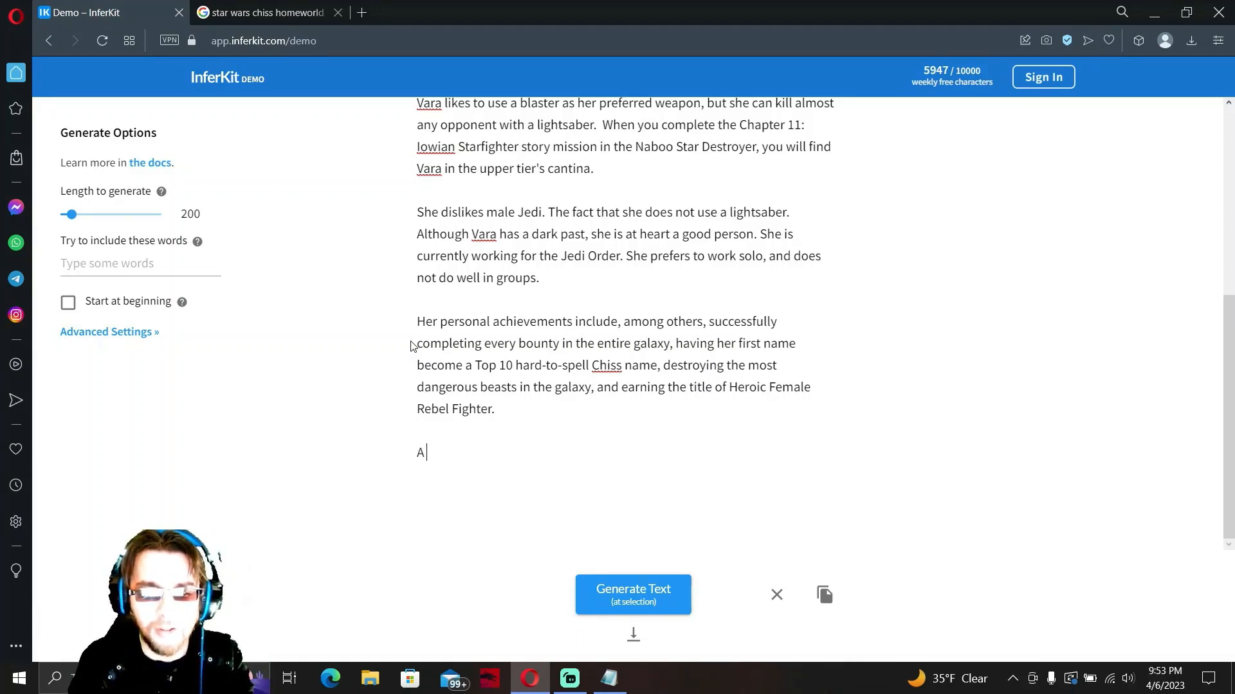
{"action": "key", "text": "Backspace"}
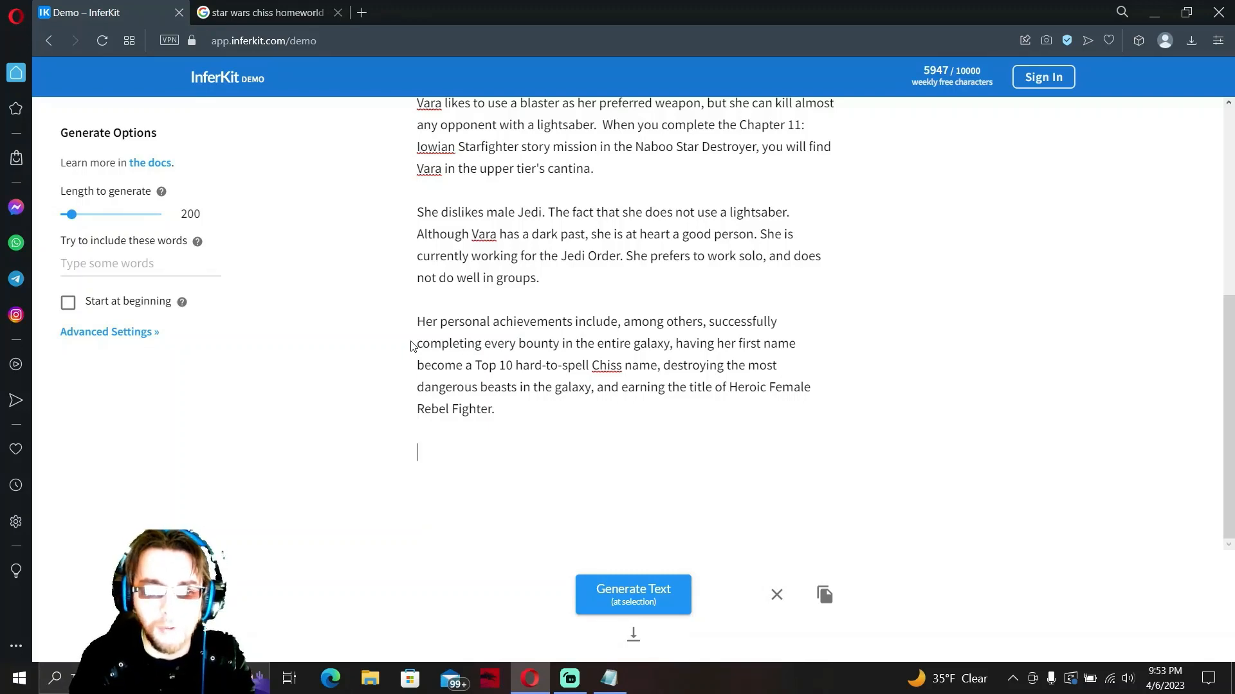
{"action": "type", "text": "Her"}
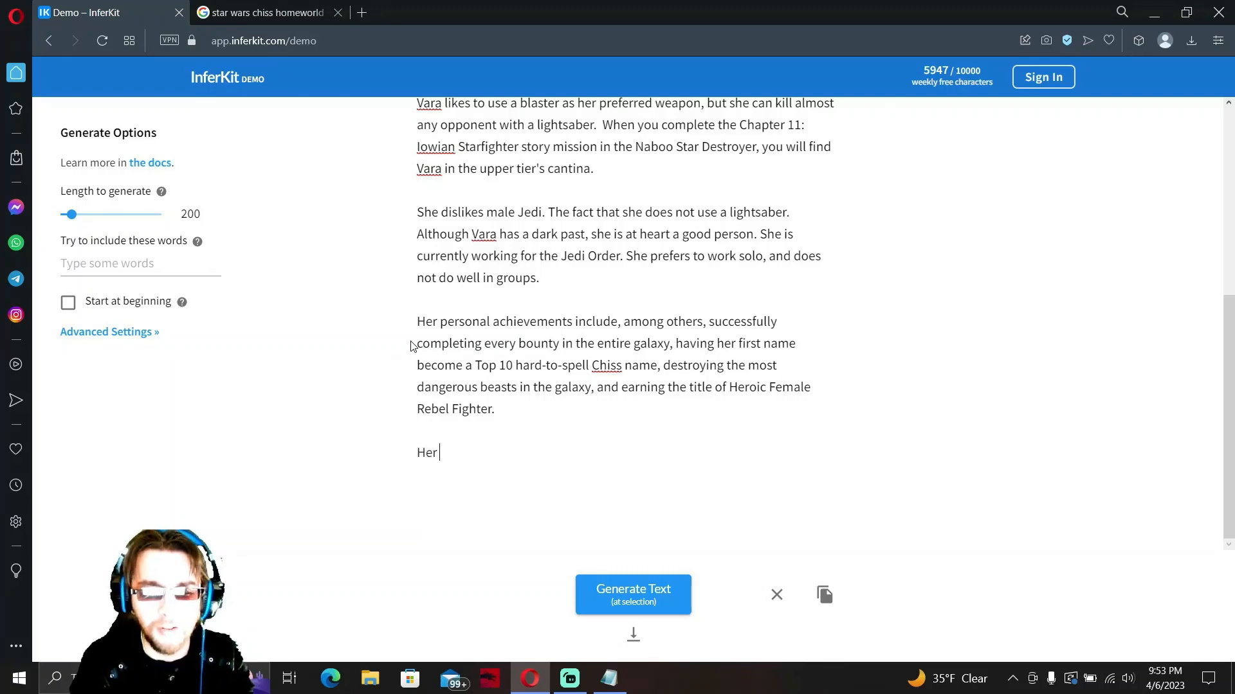
{"action": "type", "text": "darkest"}
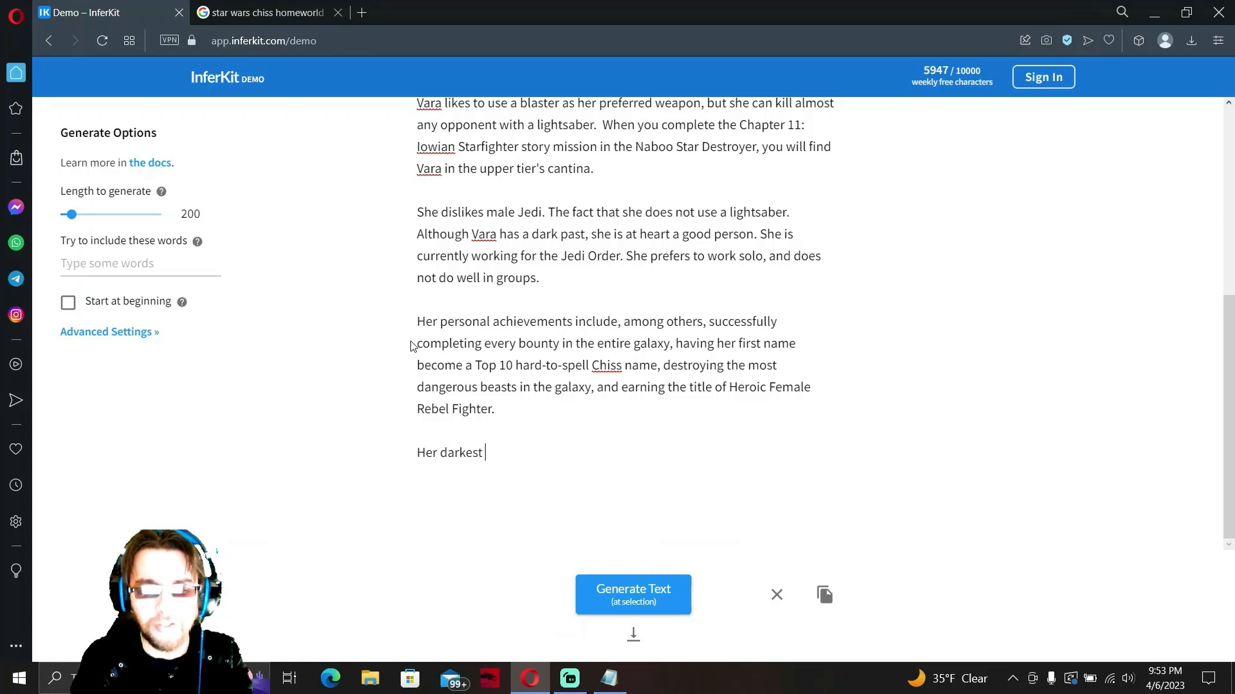
{"action": "type", "text": "secret th"}
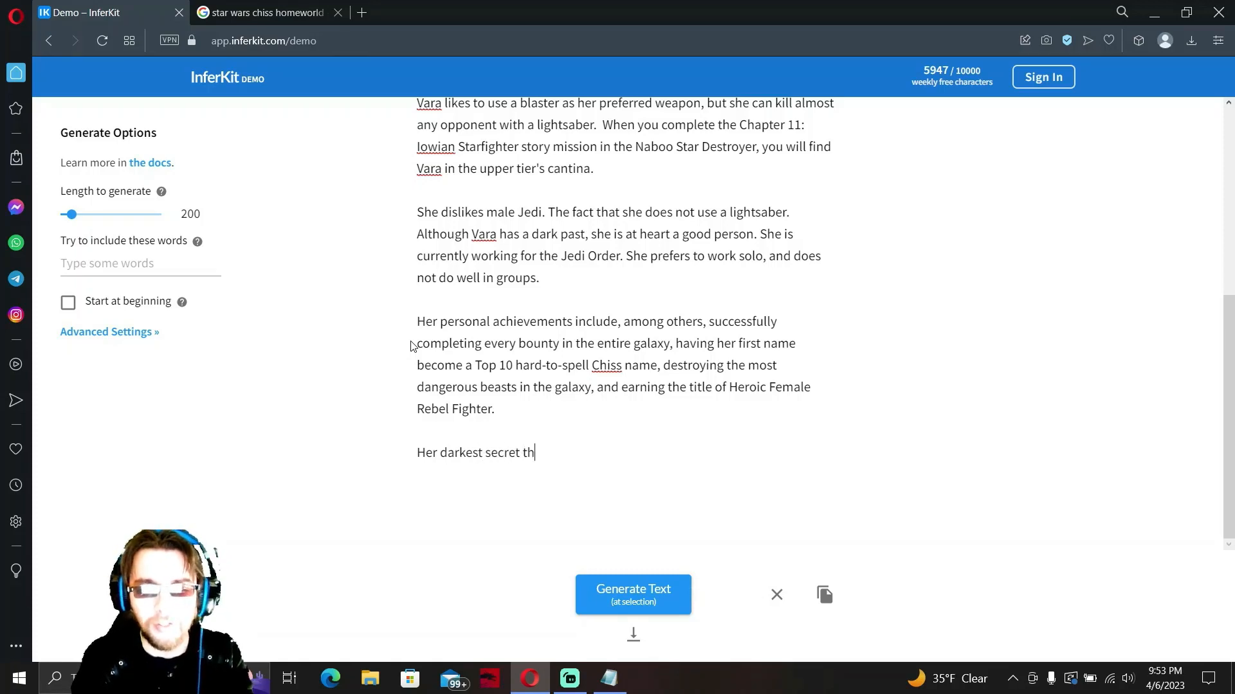
{"action": "type", "text": "at not even"}
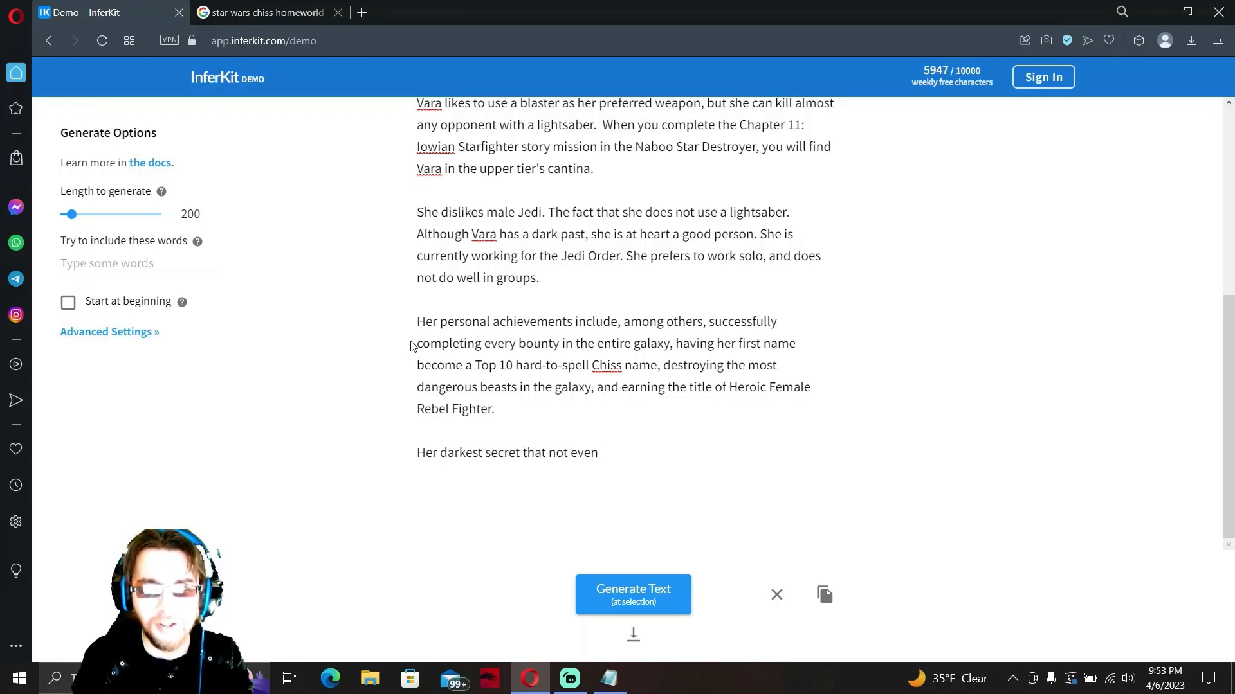
{"action": "type", "text": "her own fam"}
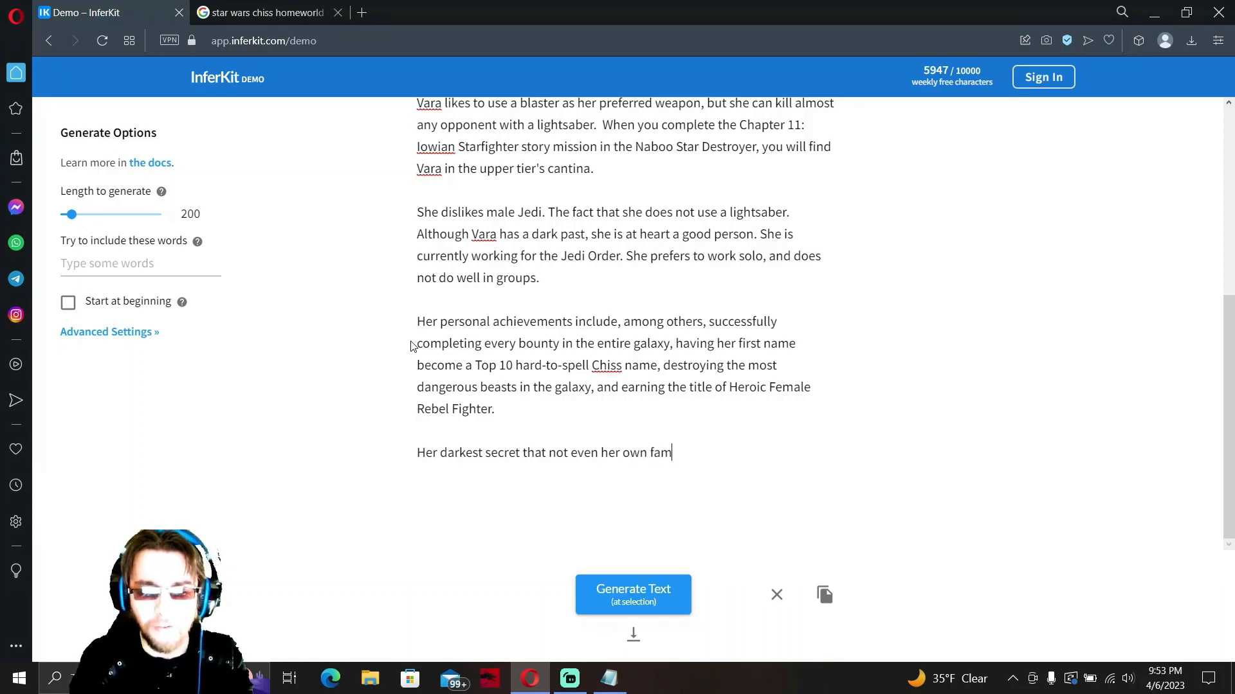
{"action": "type", "text": "ily knows is"}
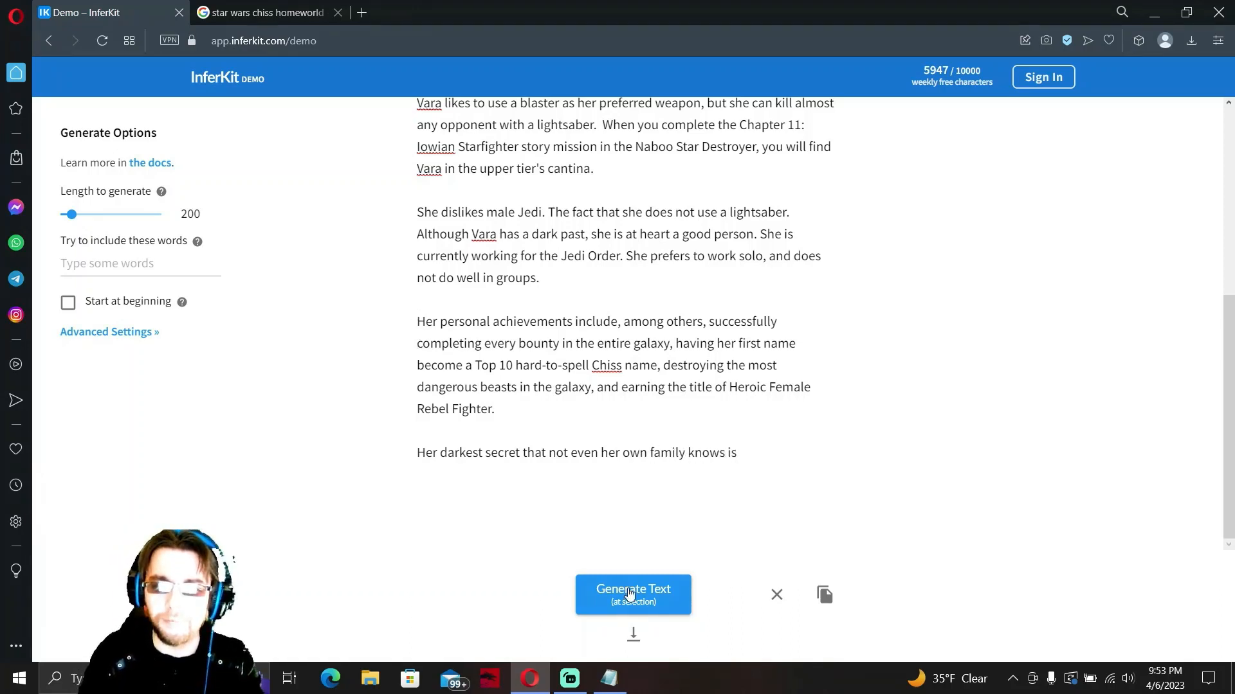
{"action": "left_click", "coordinate": [633, 594]}
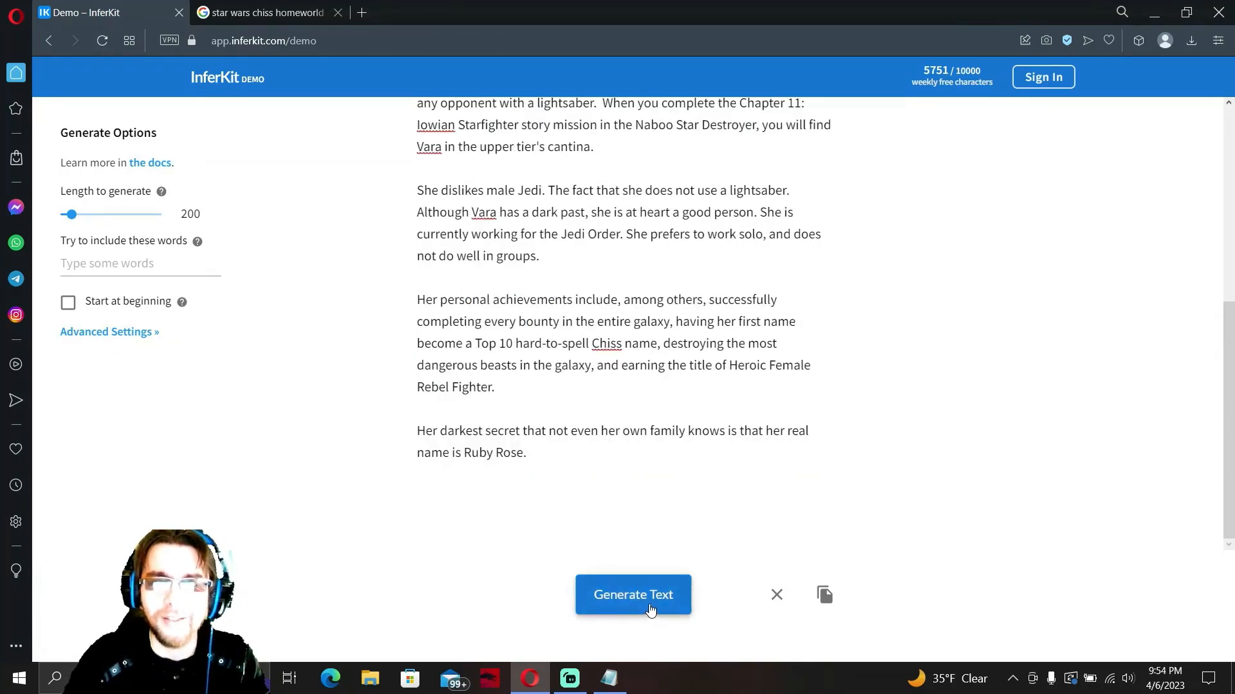
{"action": "left_click", "coordinate": [633, 594]}
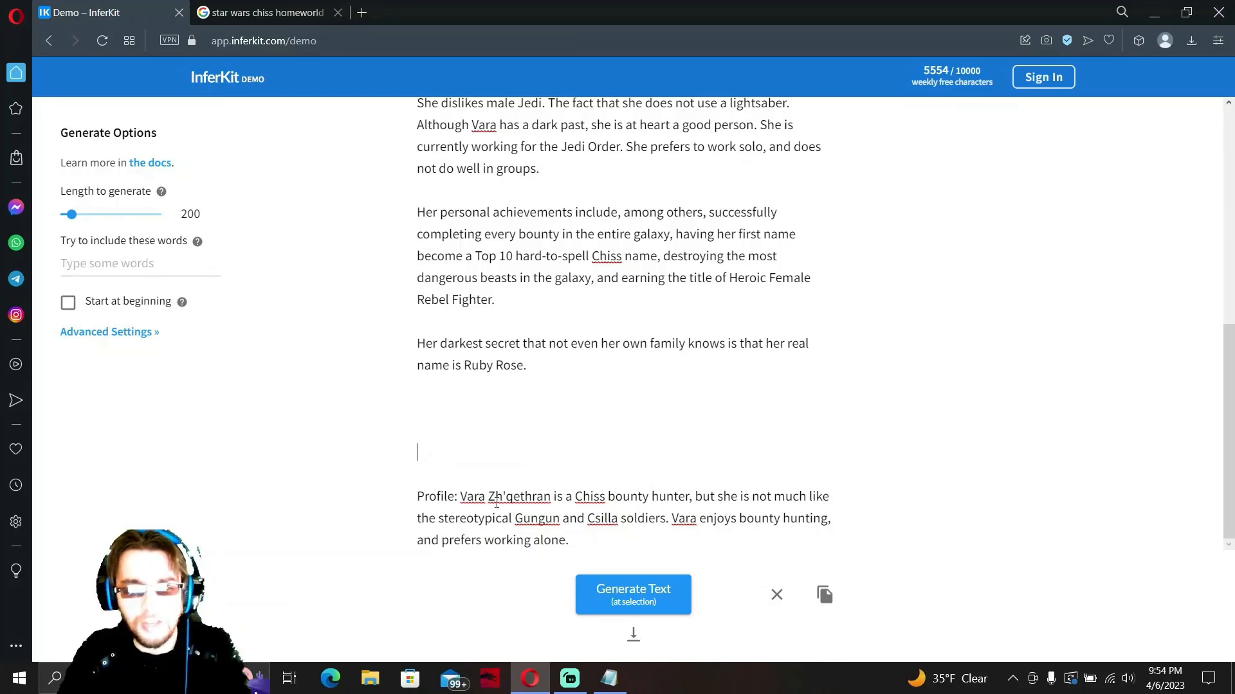
Delete the leftover Profile paragraph and request a continuation after the Ruby Rose sentence.
{"action": "left_click_drag", "start_coordinate": [417, 496], "coordinate": [569, 540]}
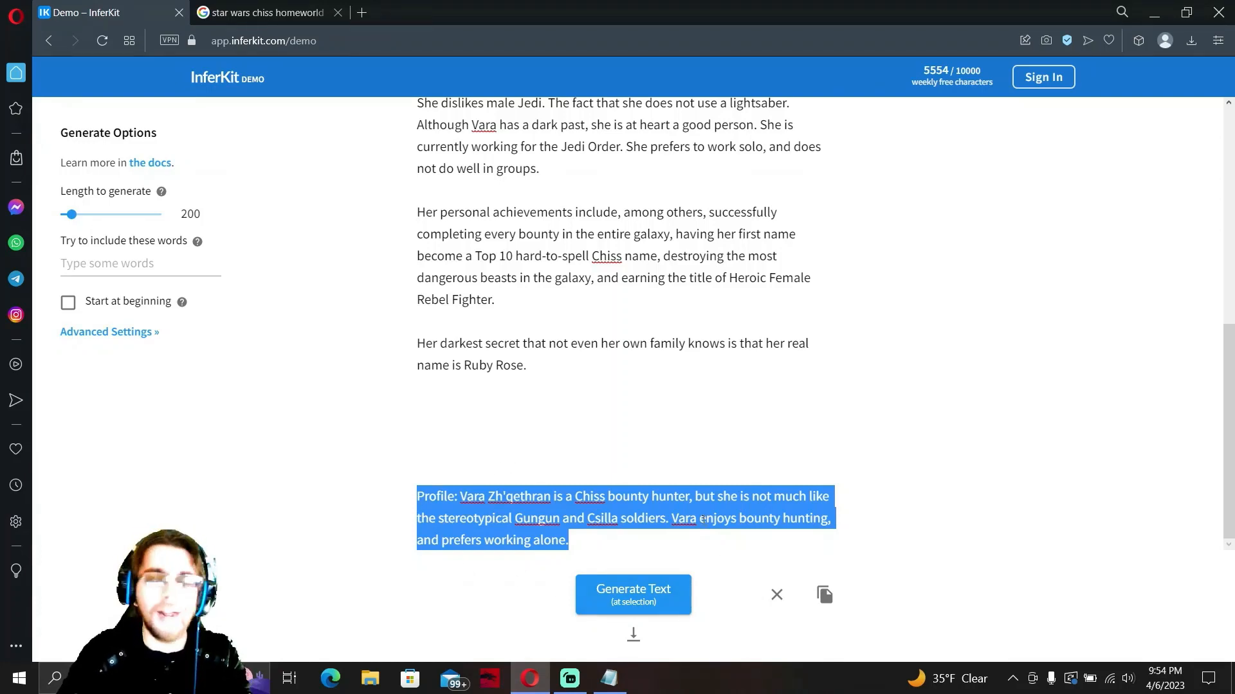
{"action": "left_click", "coordinate": [527, 365]}
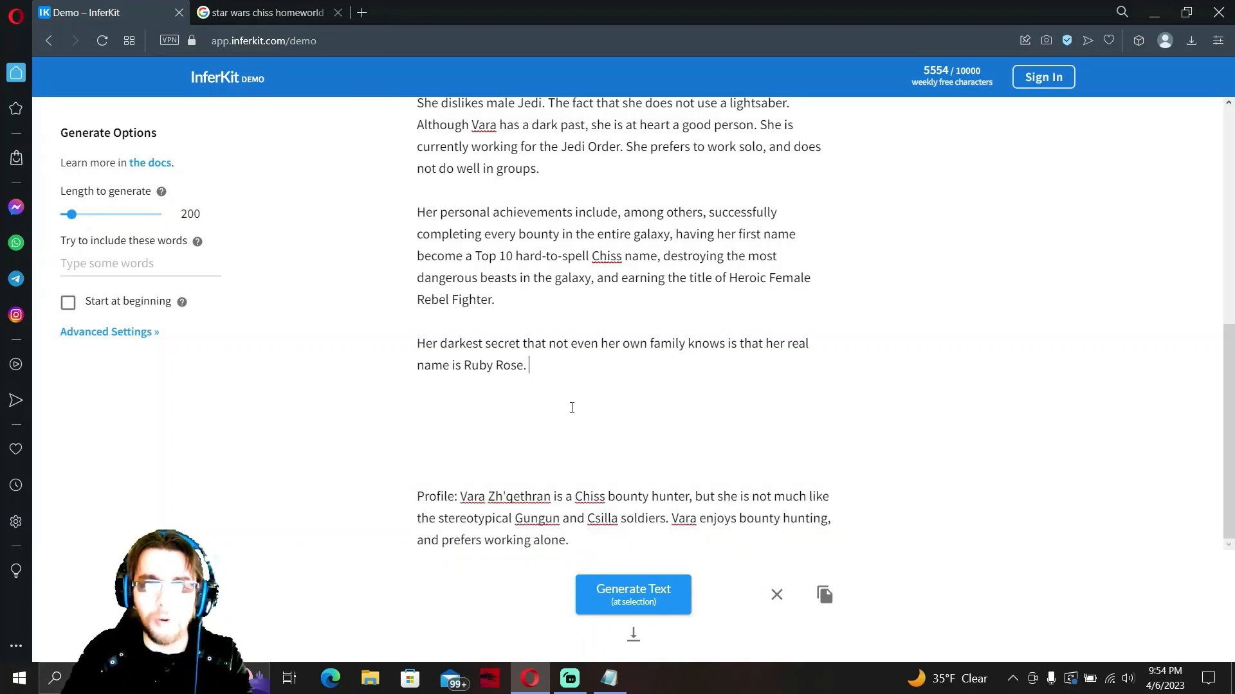
{"action": "left_click_drag", "start_coordinate": [417, 497], "coordinate": [567, 540]}
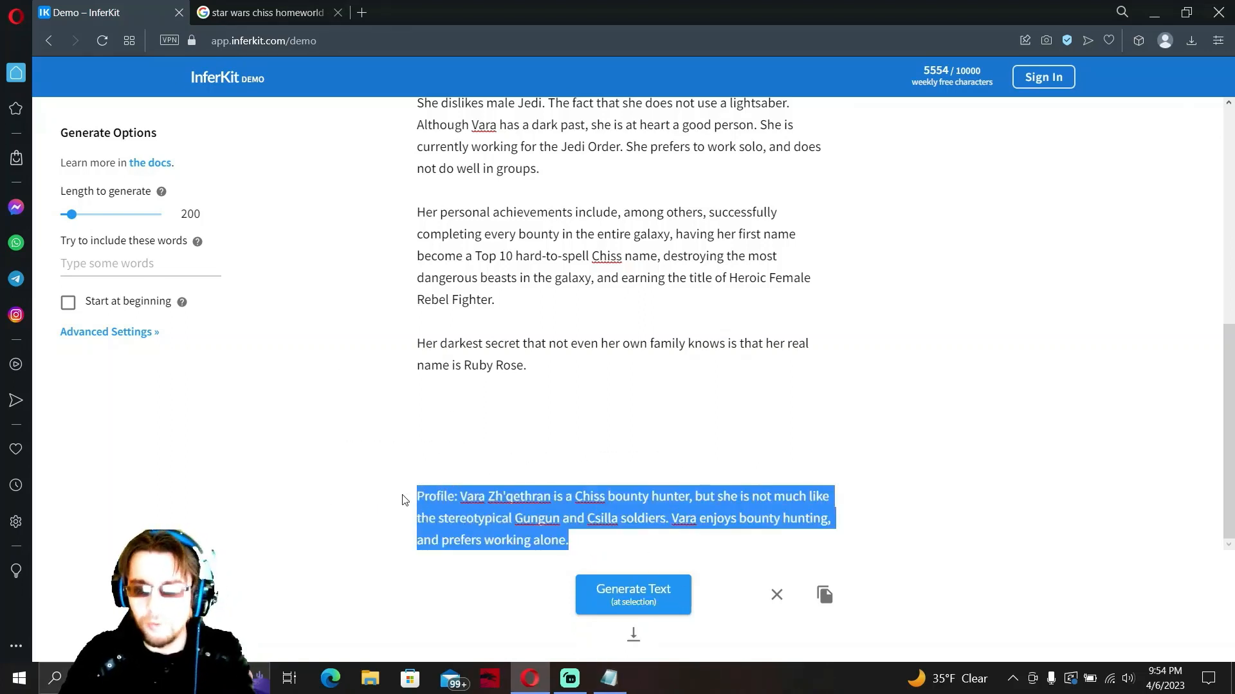
{"action": "left_click", "coordinate": [632, 594]}
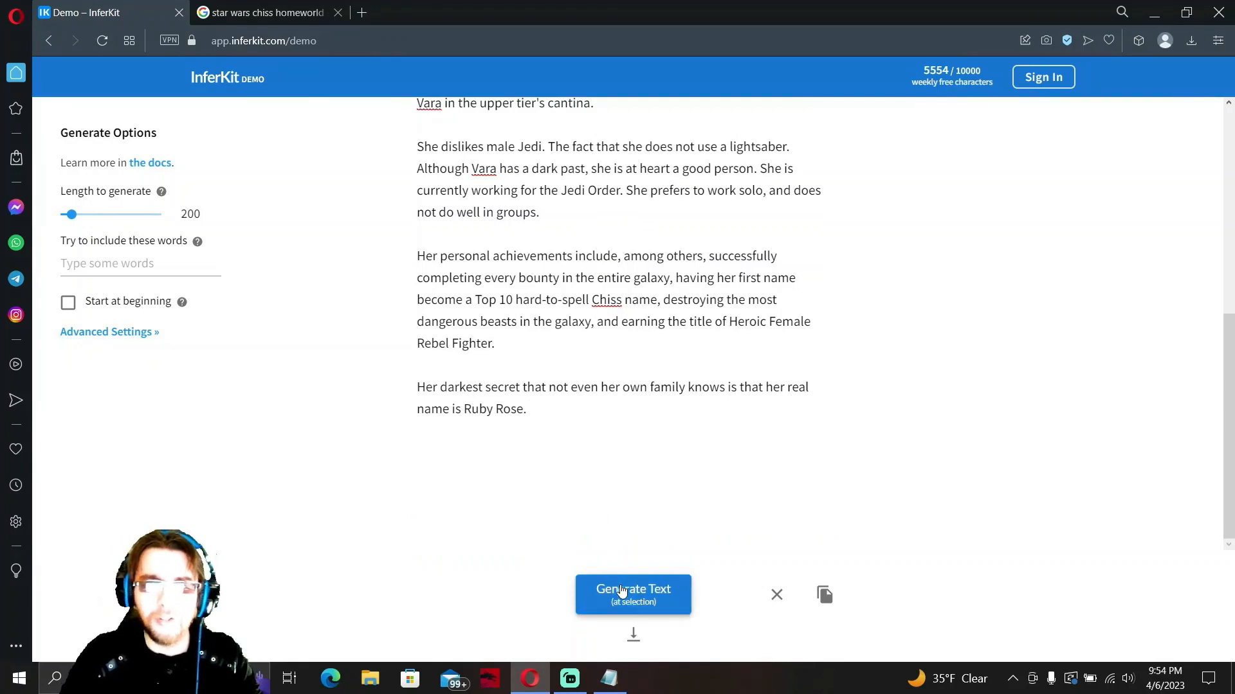
{"action": "left_click", "coordinate": [633, 595]}
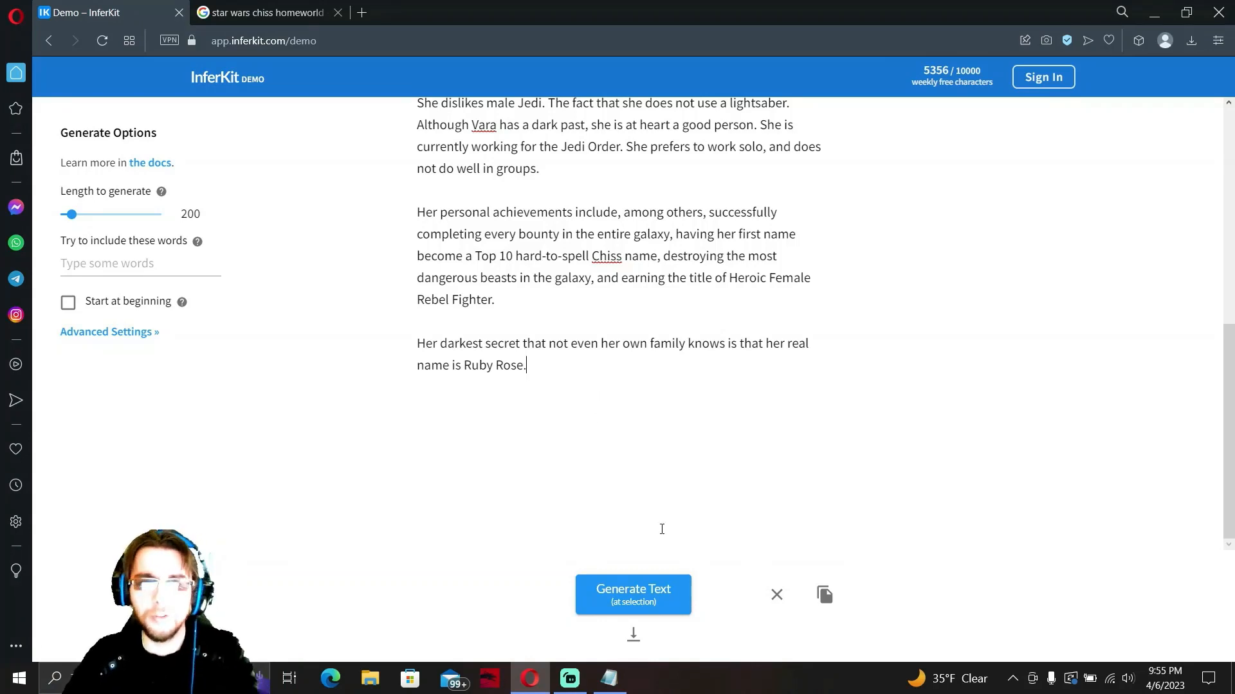
Keep the fallen-Sith lines about Ruby Rose and generate the holotapes and Chapter 6 lines.
{"action": "left_click", "coordinate": [633, 595]}
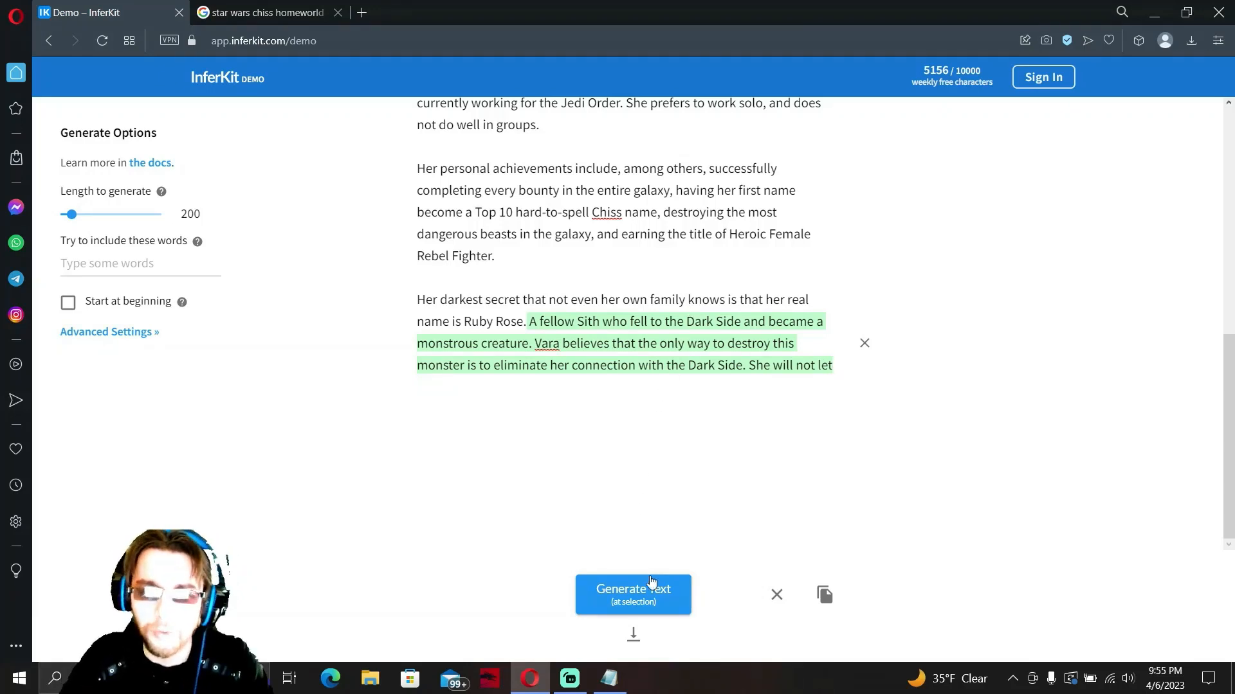
{"action": "left_click", "coordinate": [632, 594]}
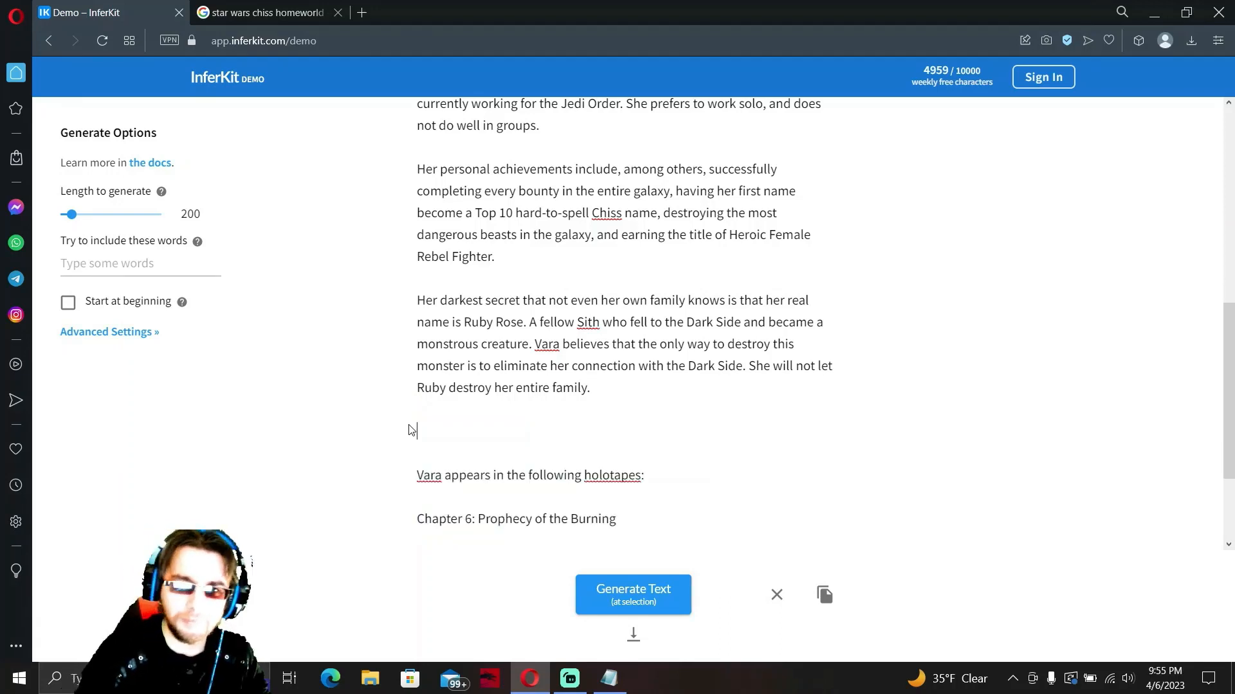
Remove the holotapes and Chapter 6 lines so the story ends with Vara protecting her family.
{"action": "scroll", "scroll_direction": "down", "scroll_amount": 3}
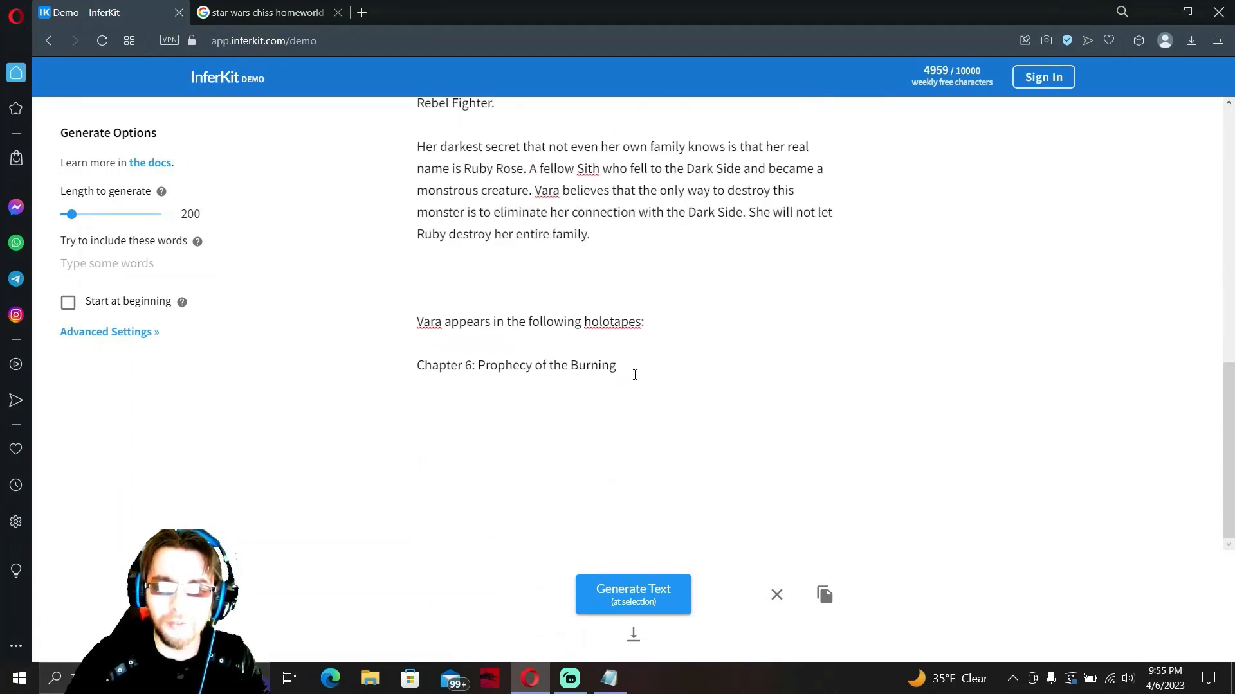
{"action": "left_click_drag", "start_coordinate": [417, 321], "coordinate": [616, 364]}
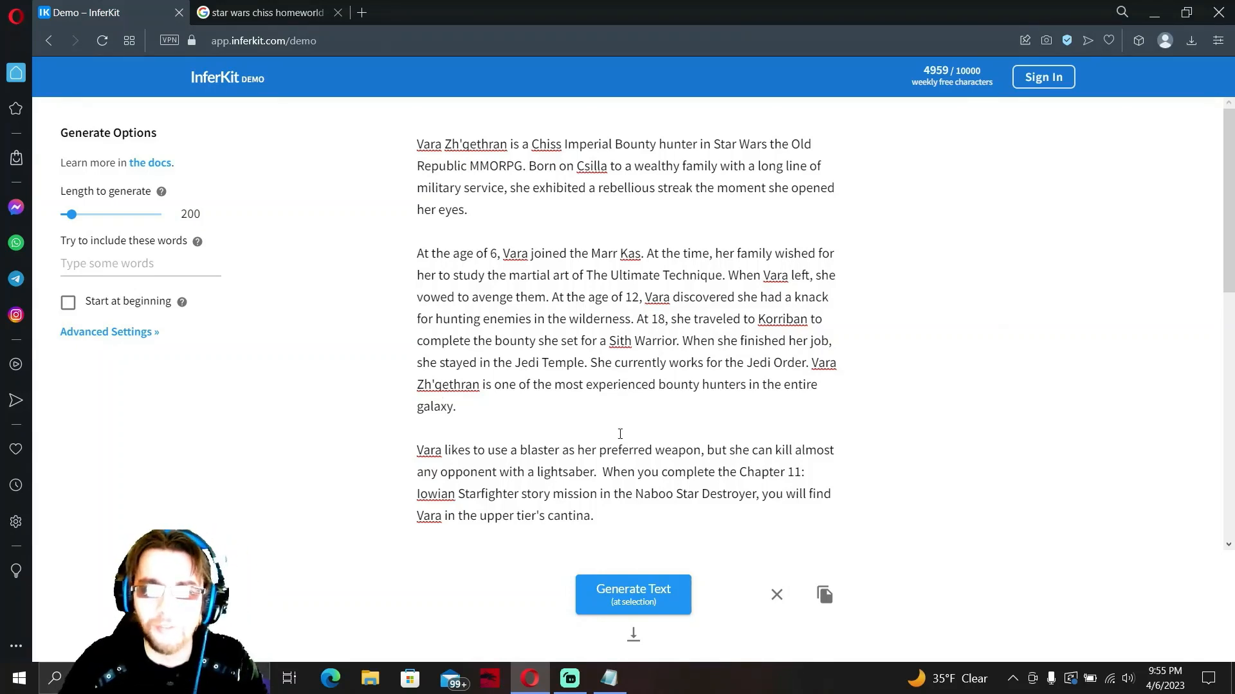
{"action": "mouse_move", "coordinate": [794, 360]}
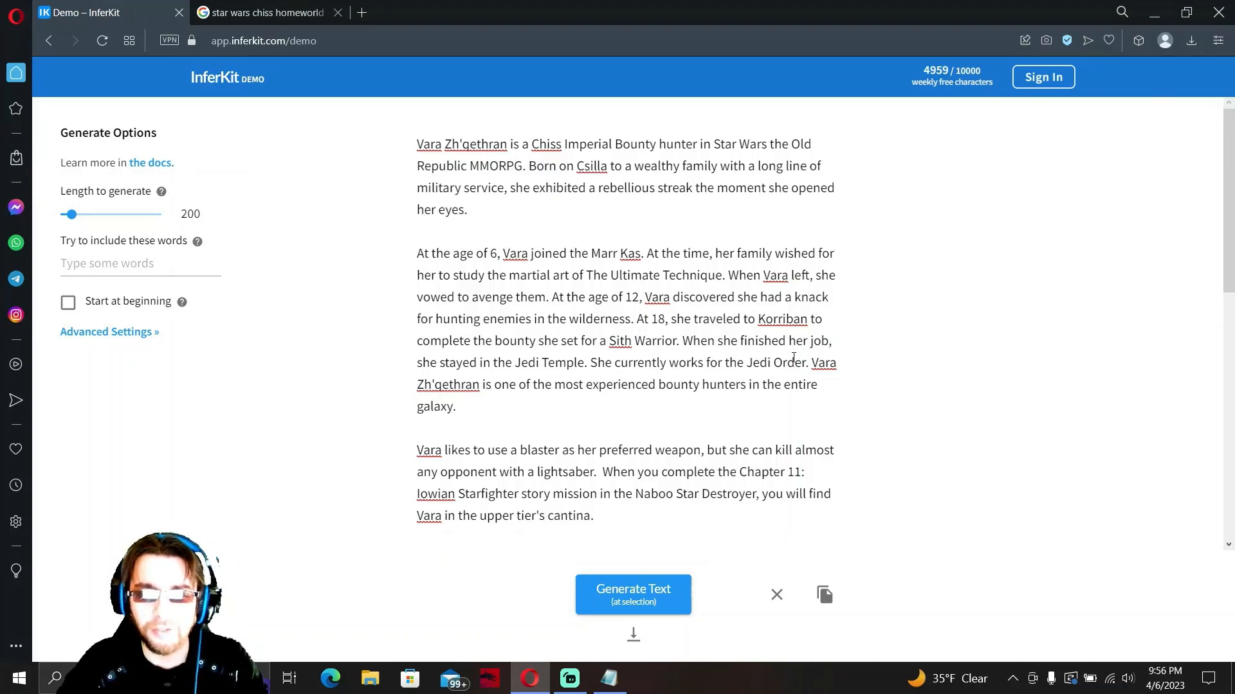
{"action": "scroll", "scroll_direction": "down", "scroll_amount": 3}
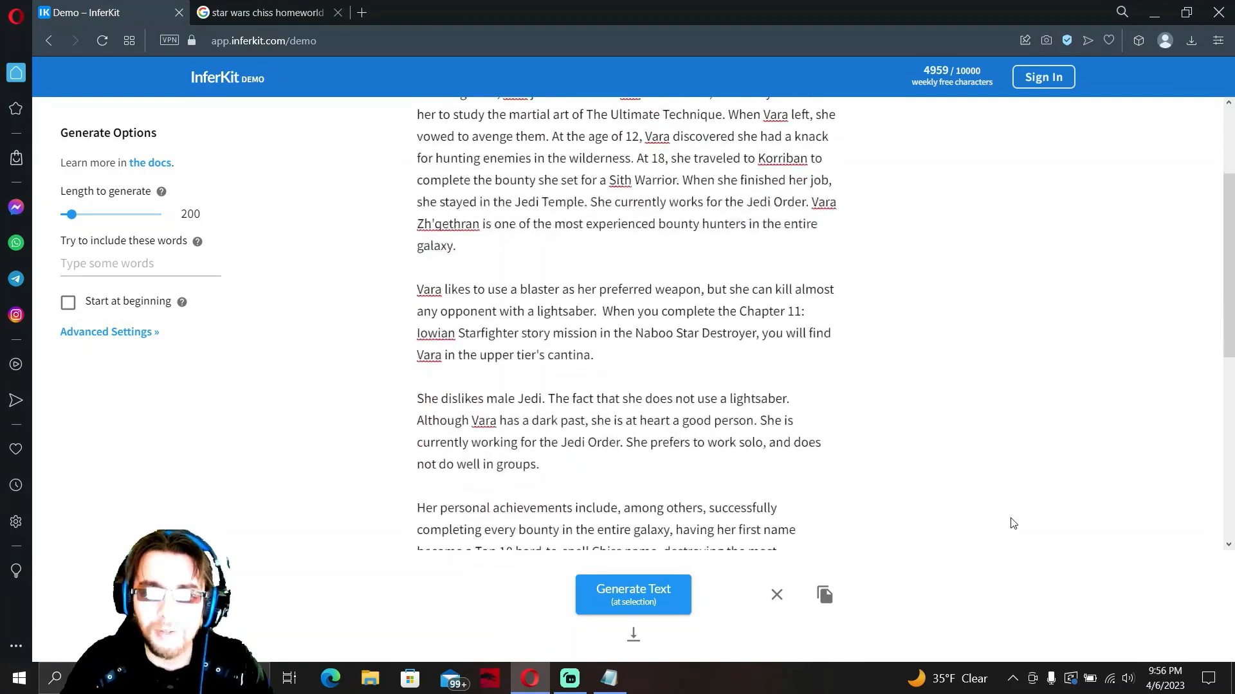
{"action": "mouse_move", "coordinate": [901, 331]}
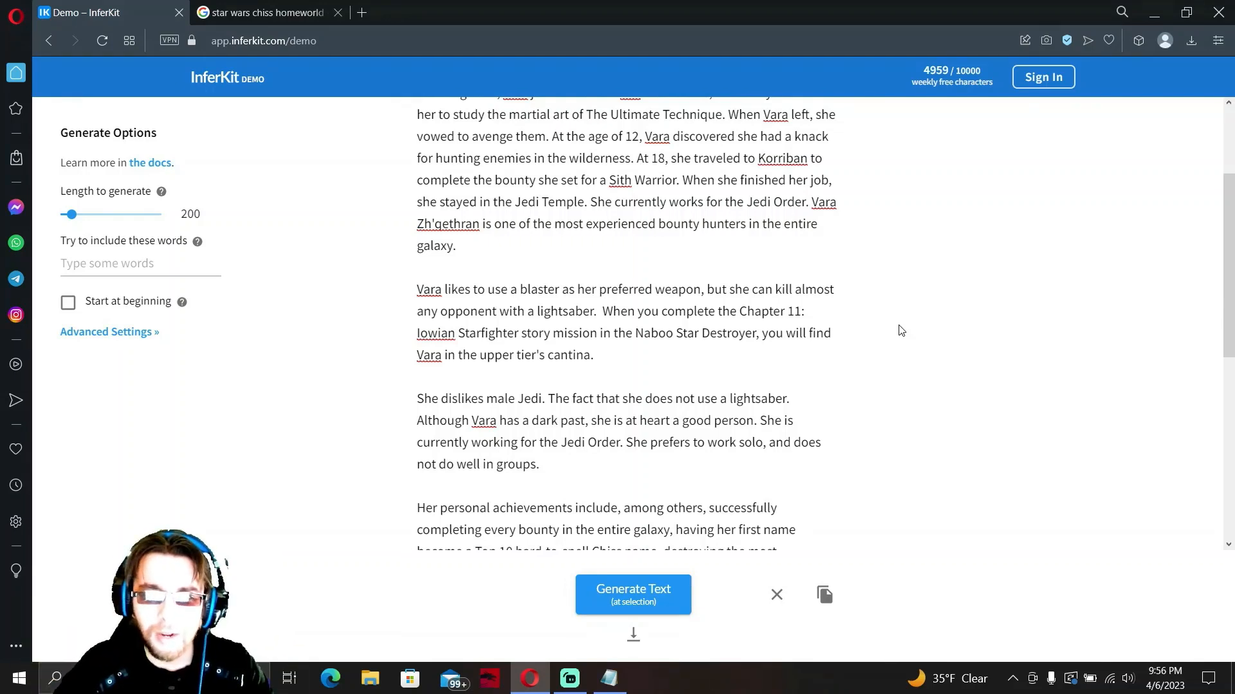
{"action": "mouse_move", "coordinate": [558, 399]}
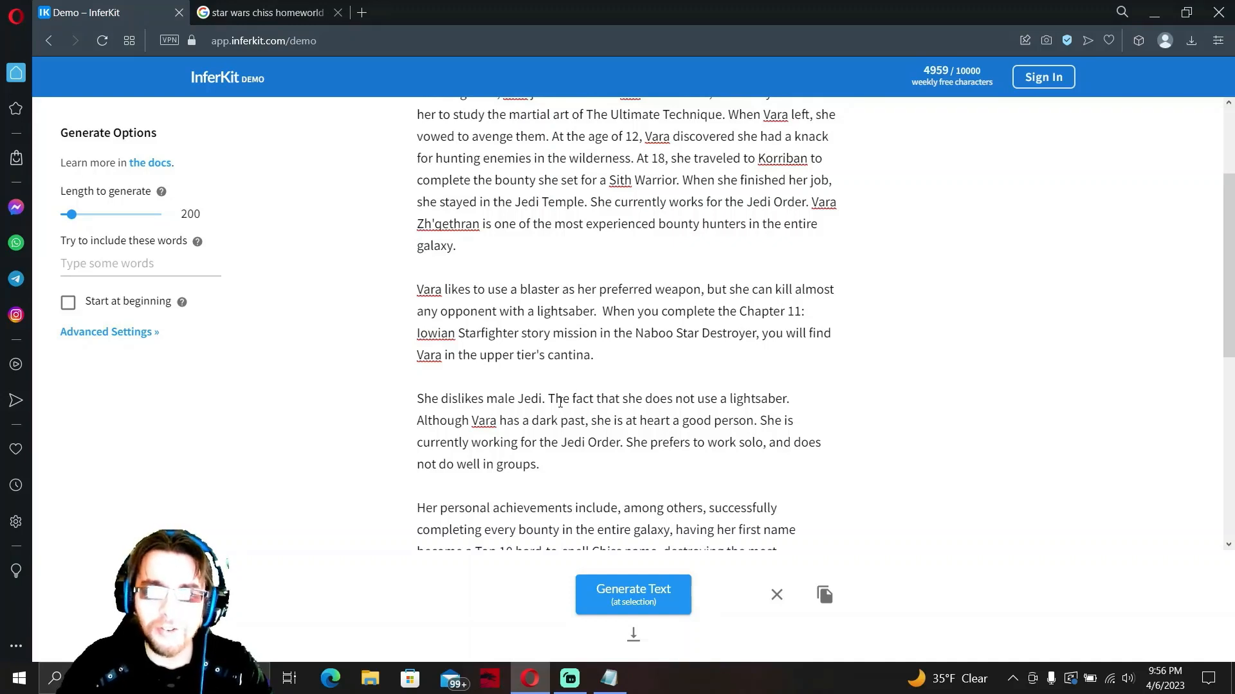
Review the story, selecting the sentence about not using a lightsaber while scrolling through.
{"action": "left_click_drag", "start_coordinate": [549, 399], "coordinate": [783, 399]}
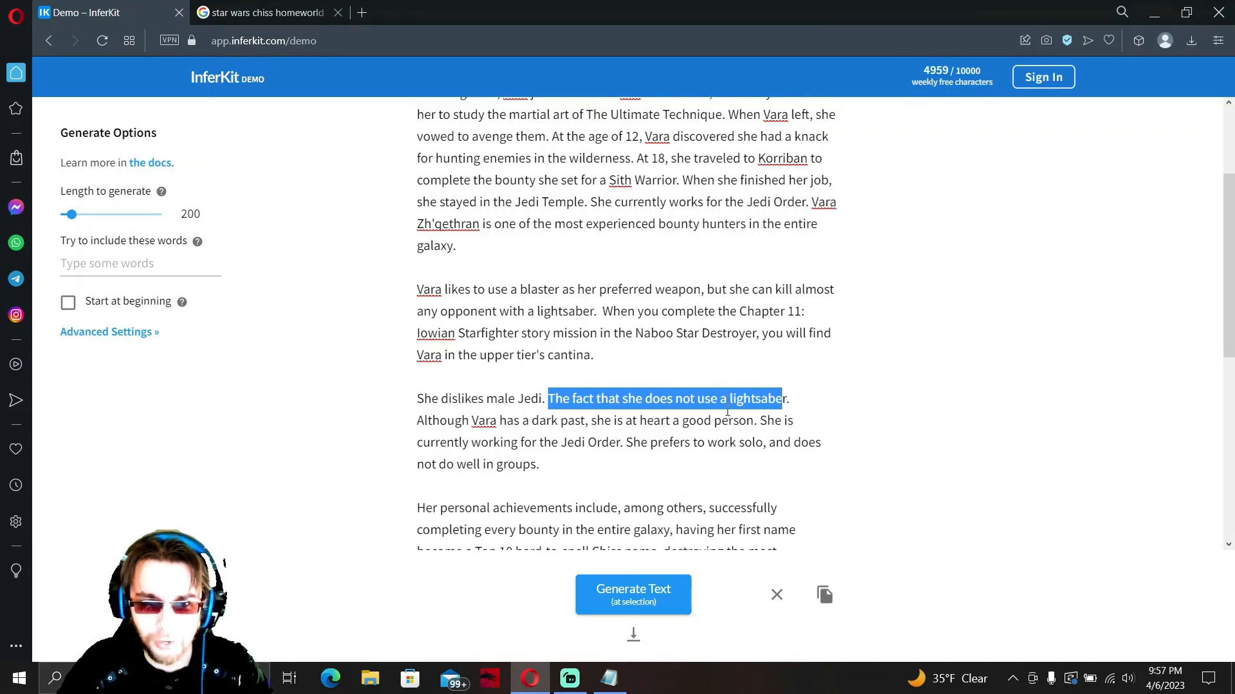
{"action": "scroll", "scroll_direction": "down", "scroll_amount": 3}
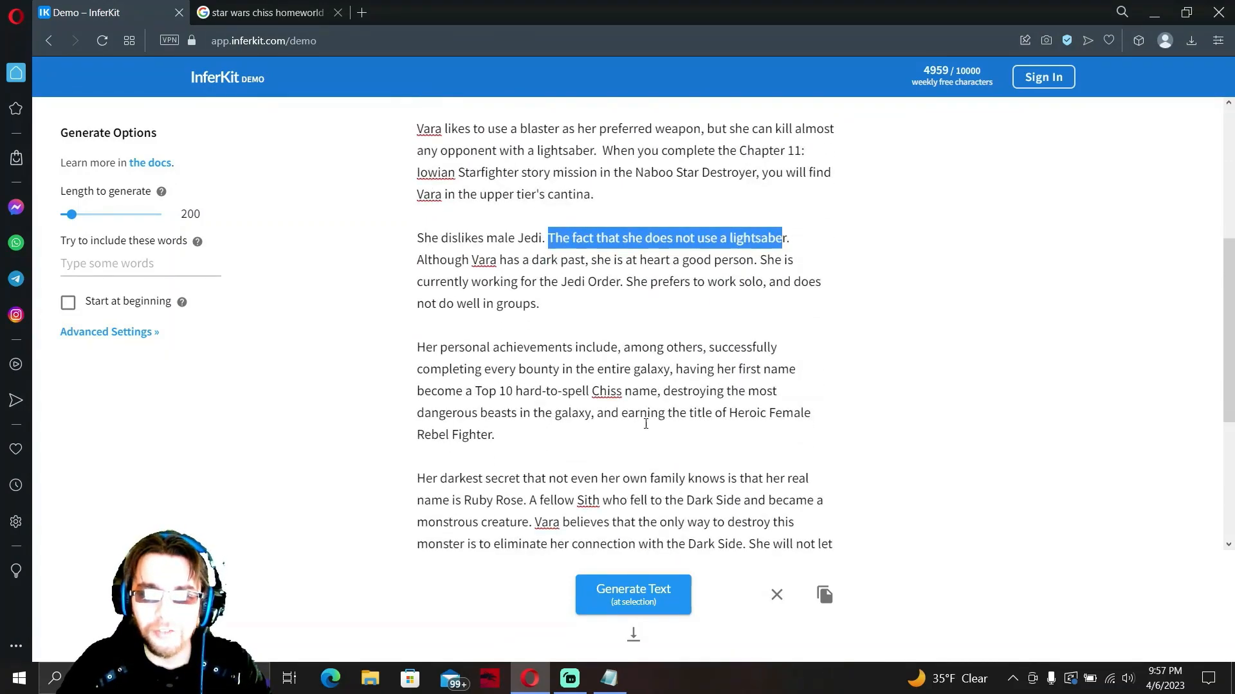
{"action": "mouse_move", "coordinate": [695, 432]}
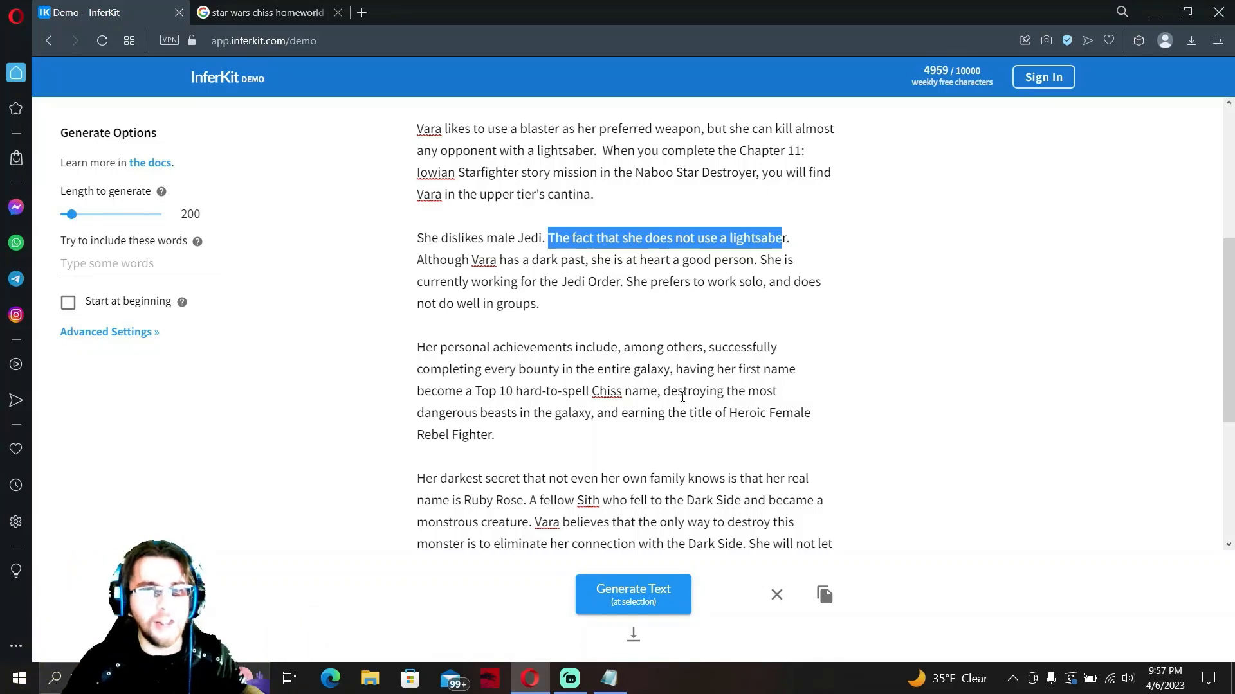
{"action": "mouse_move", "coordinate": [958, 216]}
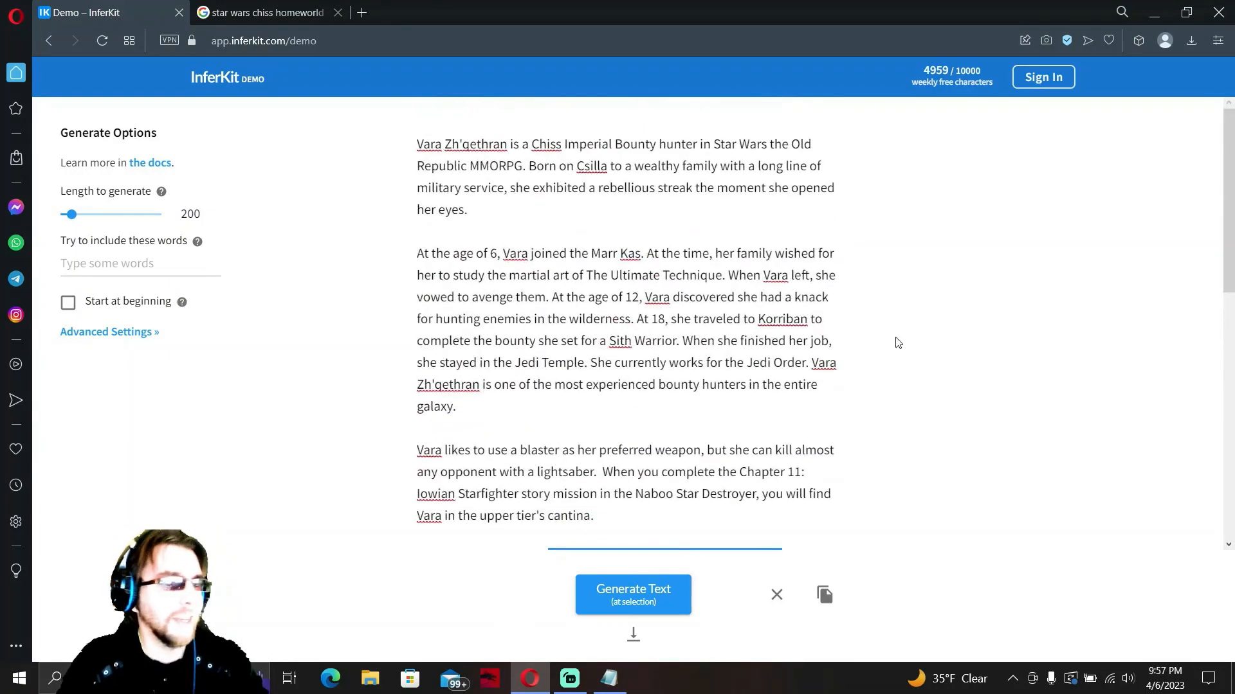
{"action": "mouse_move", "coordinate": [892, 347]}
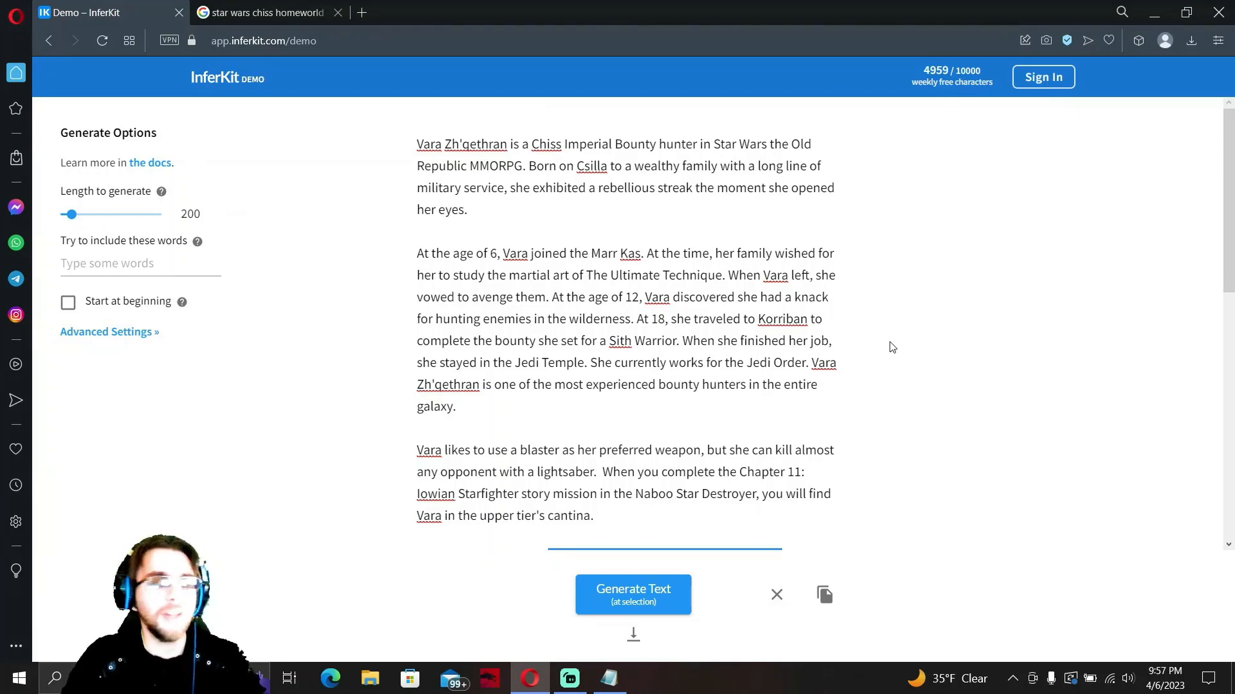
{"action": "scroll", "scroll_direction": "down", "scroll_amount": 3}
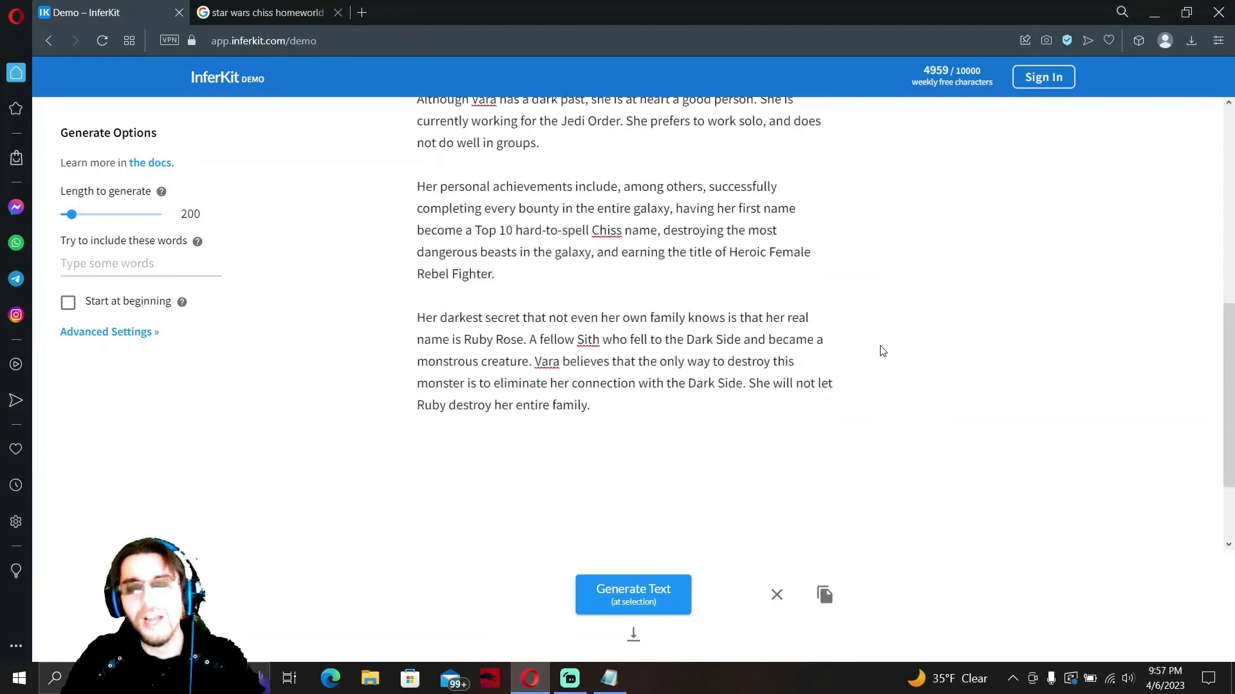
{"action": "mouse_move", "coordinate": [870, 340]}
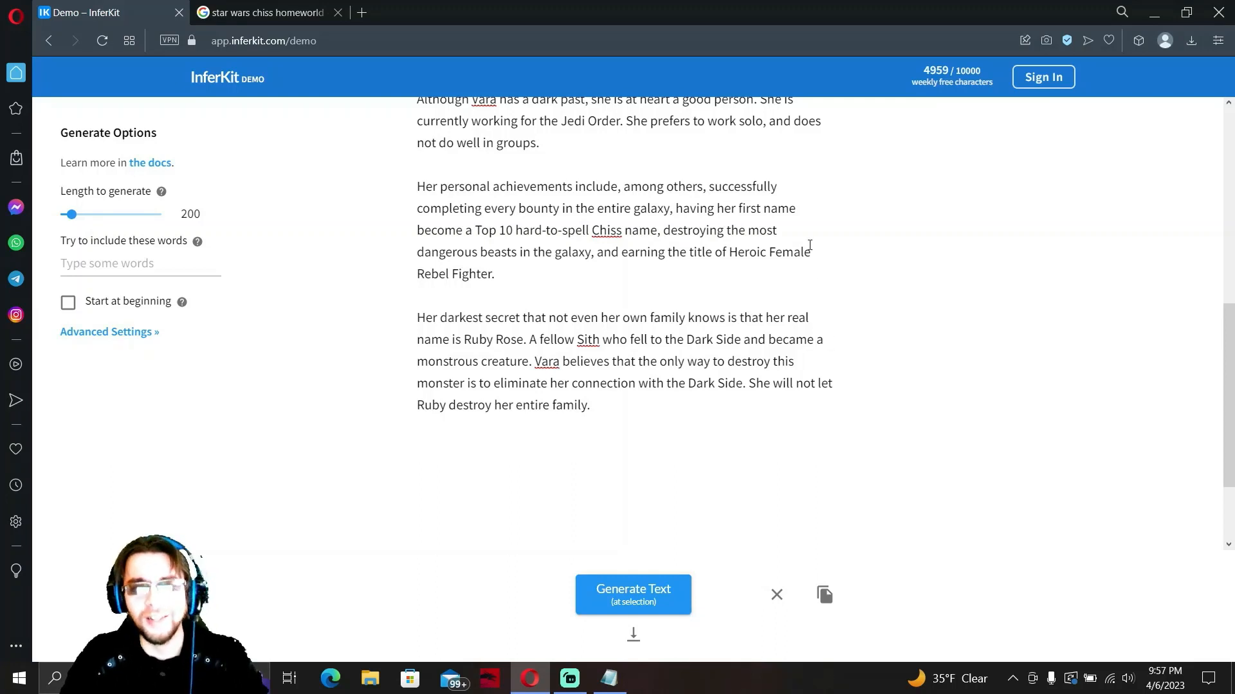
{"action": "mouse_move", "coordinate": [750, 209]}
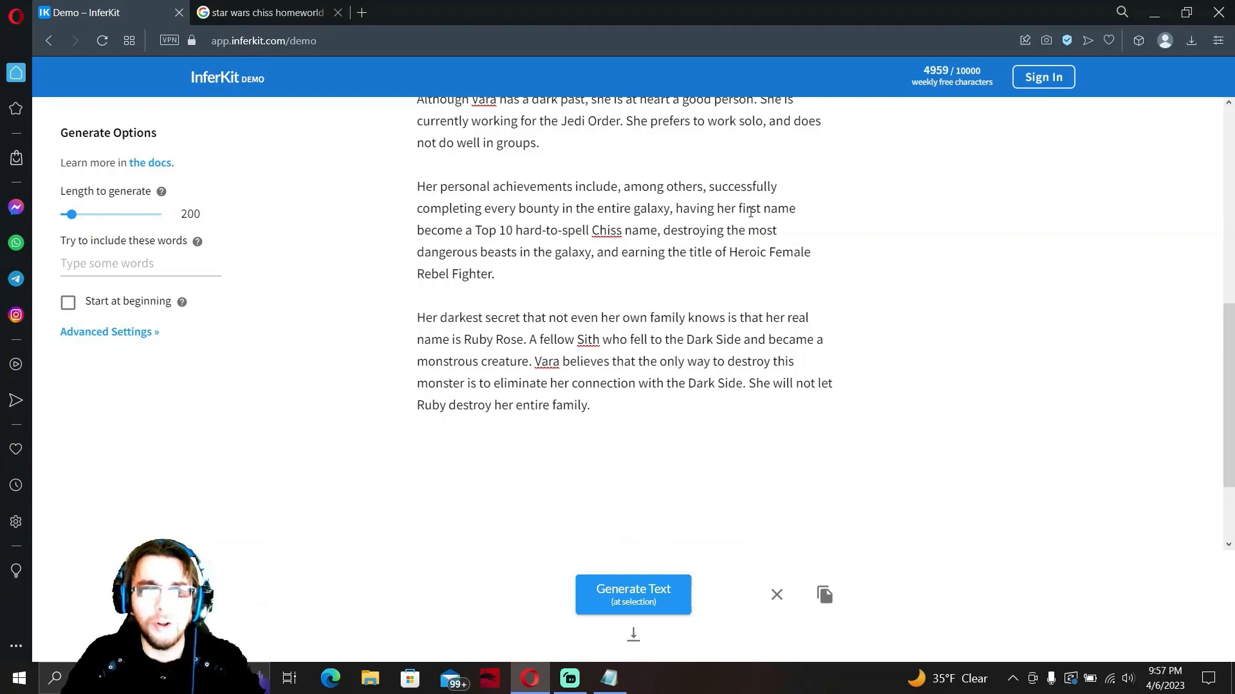